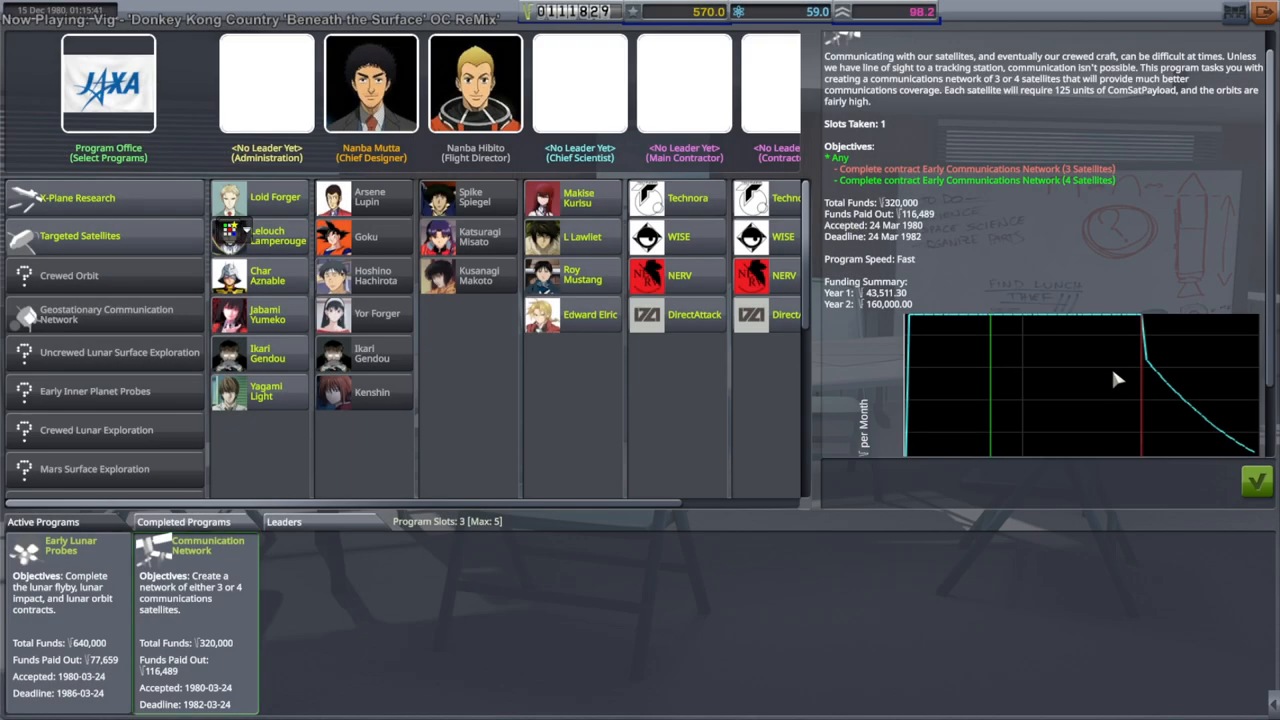
pyautogui.moveTo(564, 172)
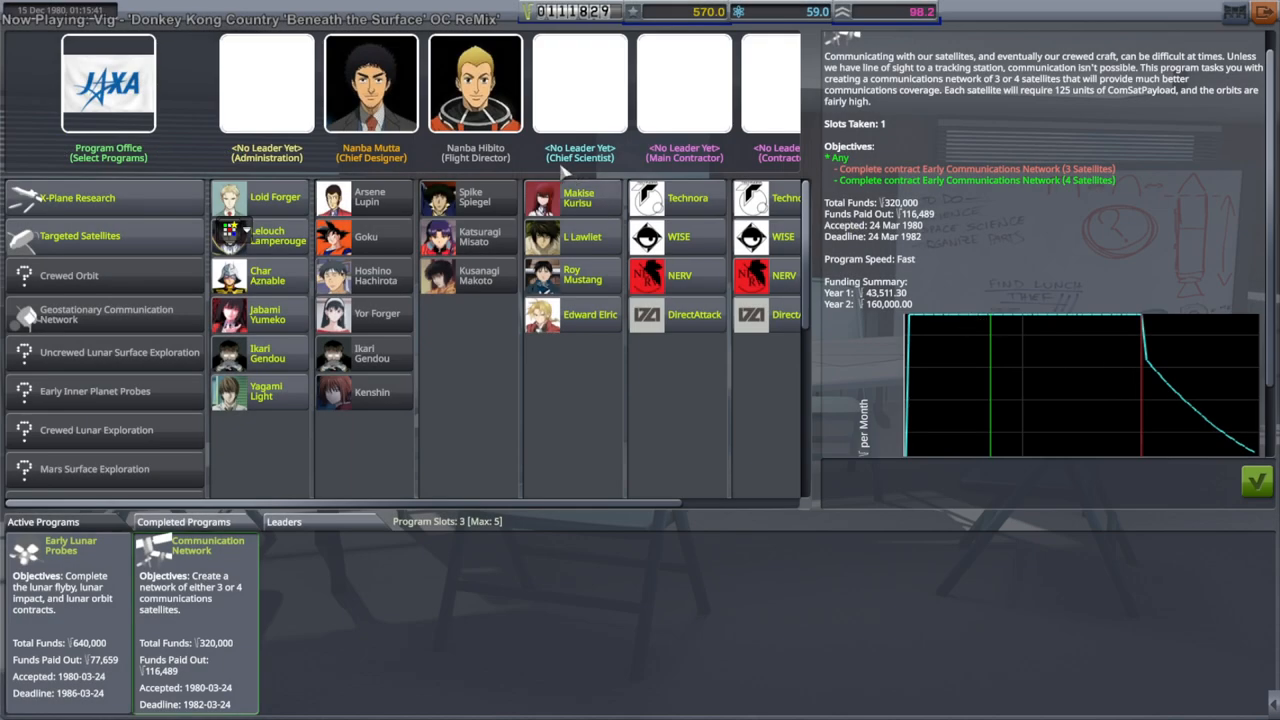
# Check program details and complete Communication Network, raising confidence to 773.5.
pyautogui.click(68, 276)
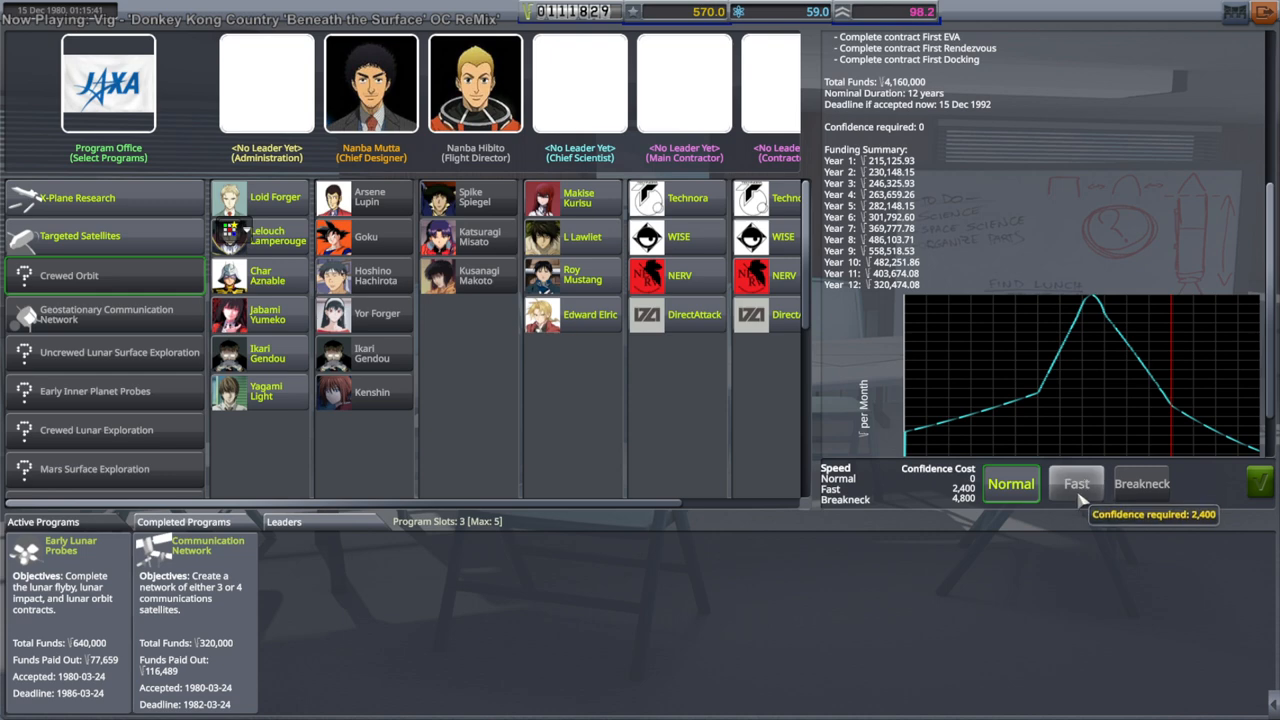
pyautogui.moveTo(282, 600)
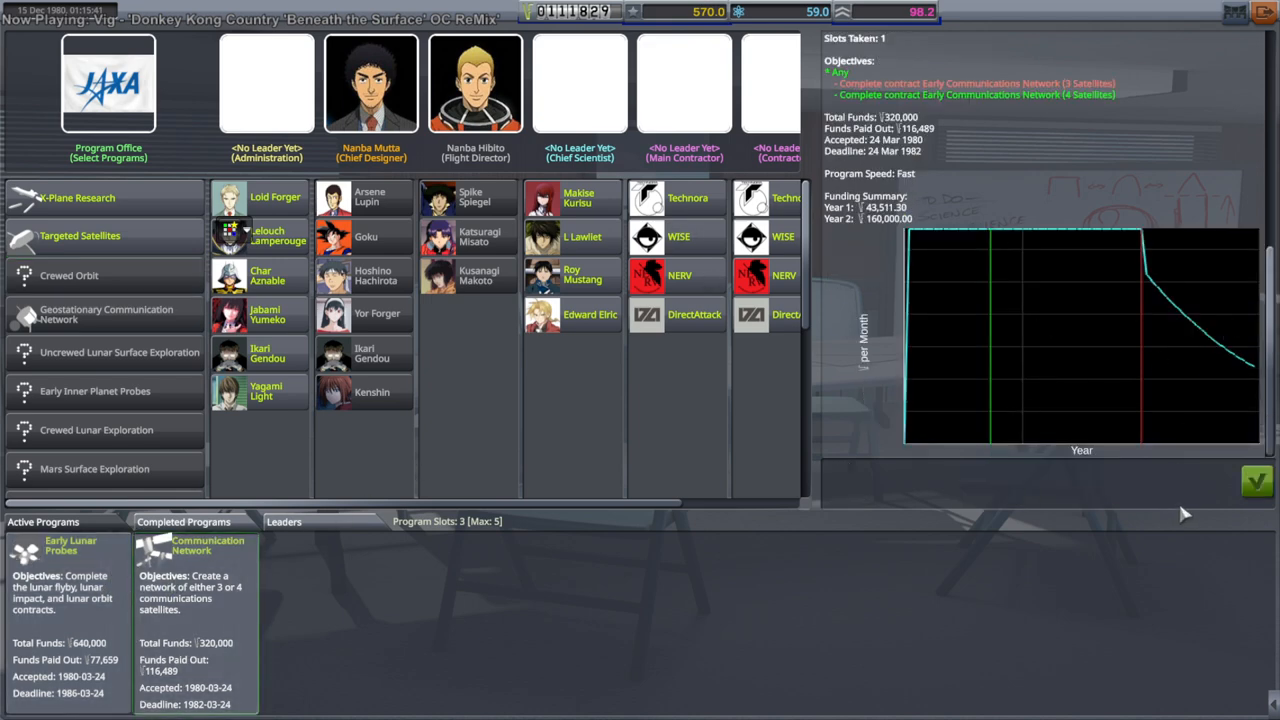
pyautogui.moveTo(100, 275)
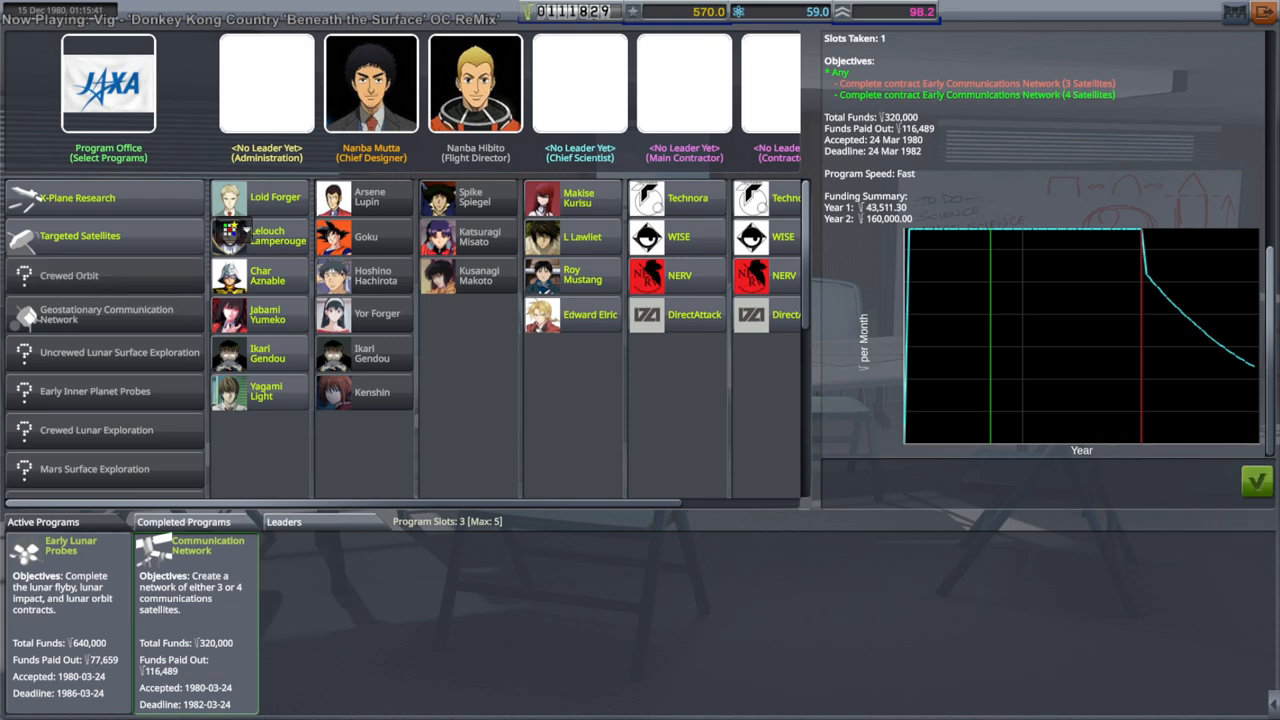
pyautogui.moveTo(1258, 480)
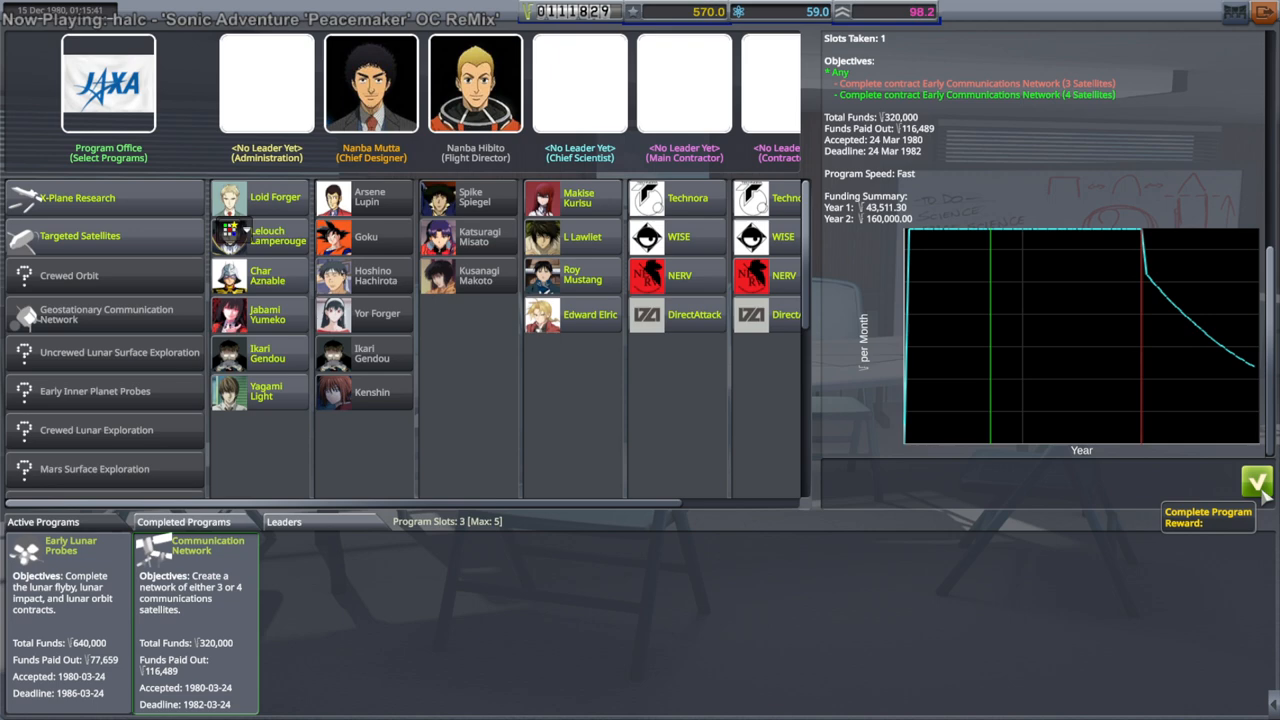
pyautogui.click(69, 275)
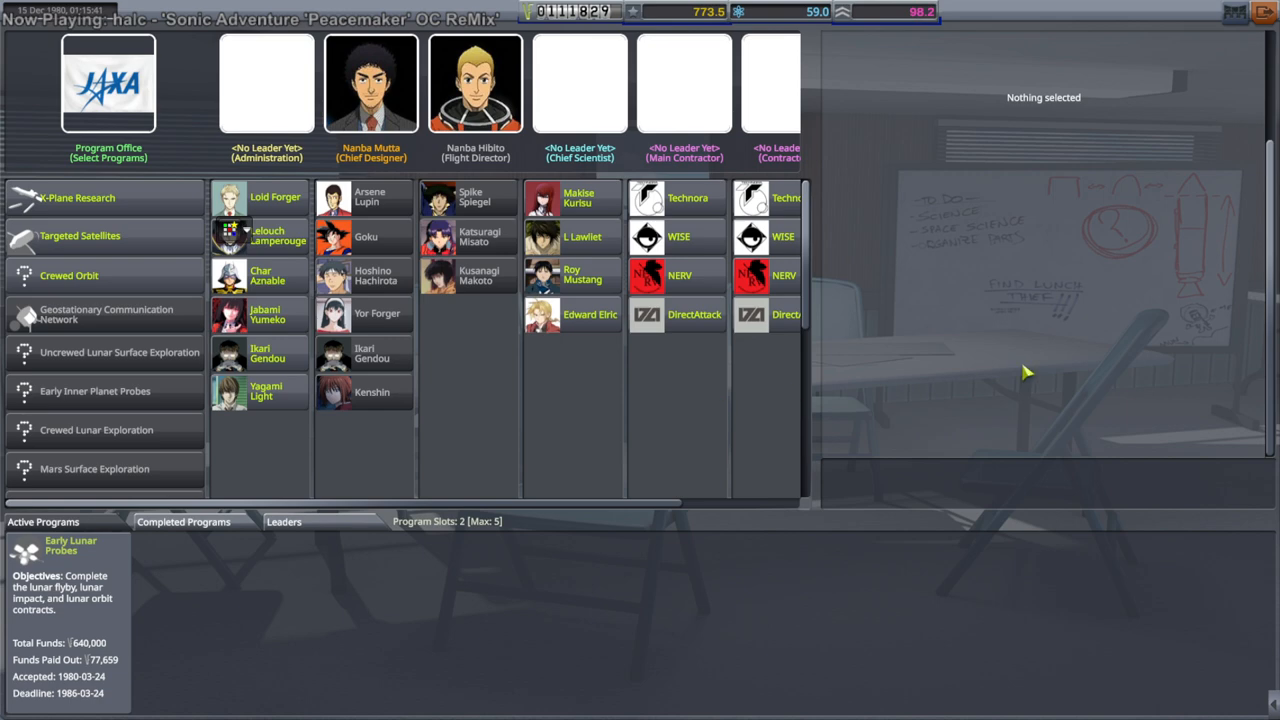
# Leave the program Administration screen.
pyautogui.click(69, 275)
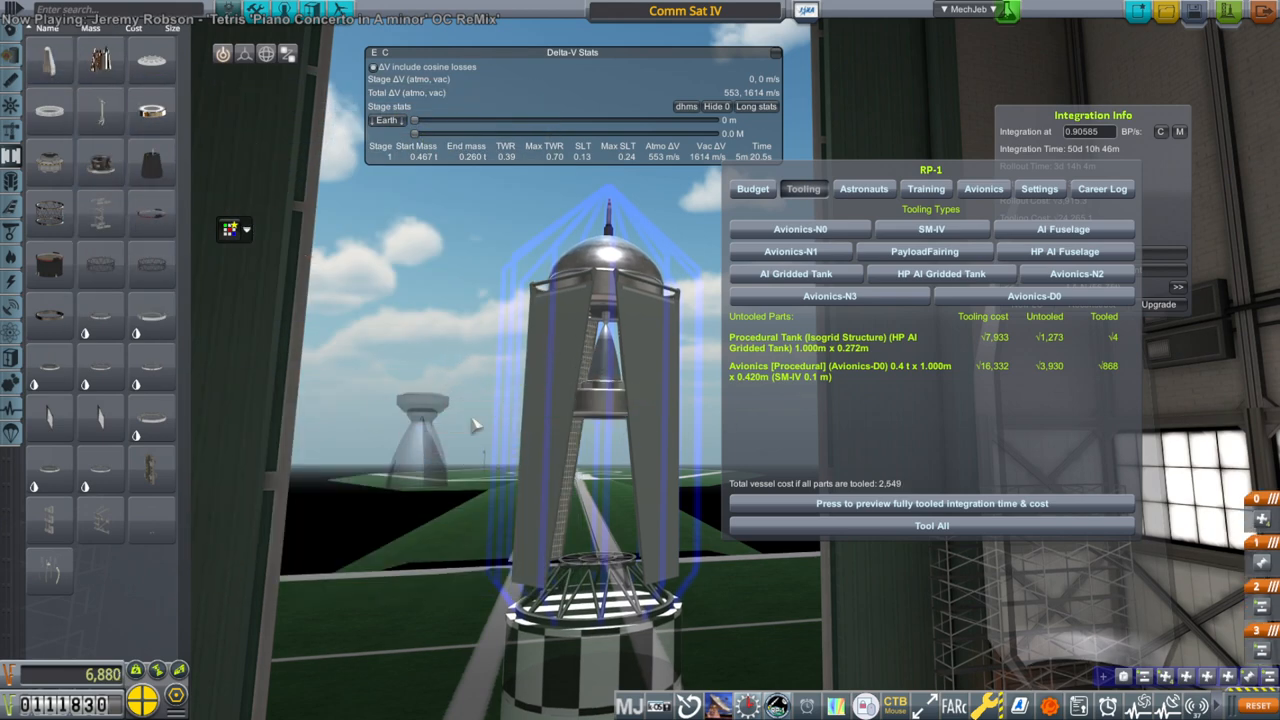
# Tool Comm Sat IV's Avionics-D0 parts, dropping funds to 5,396.
pyautogui.click(1056, 295)
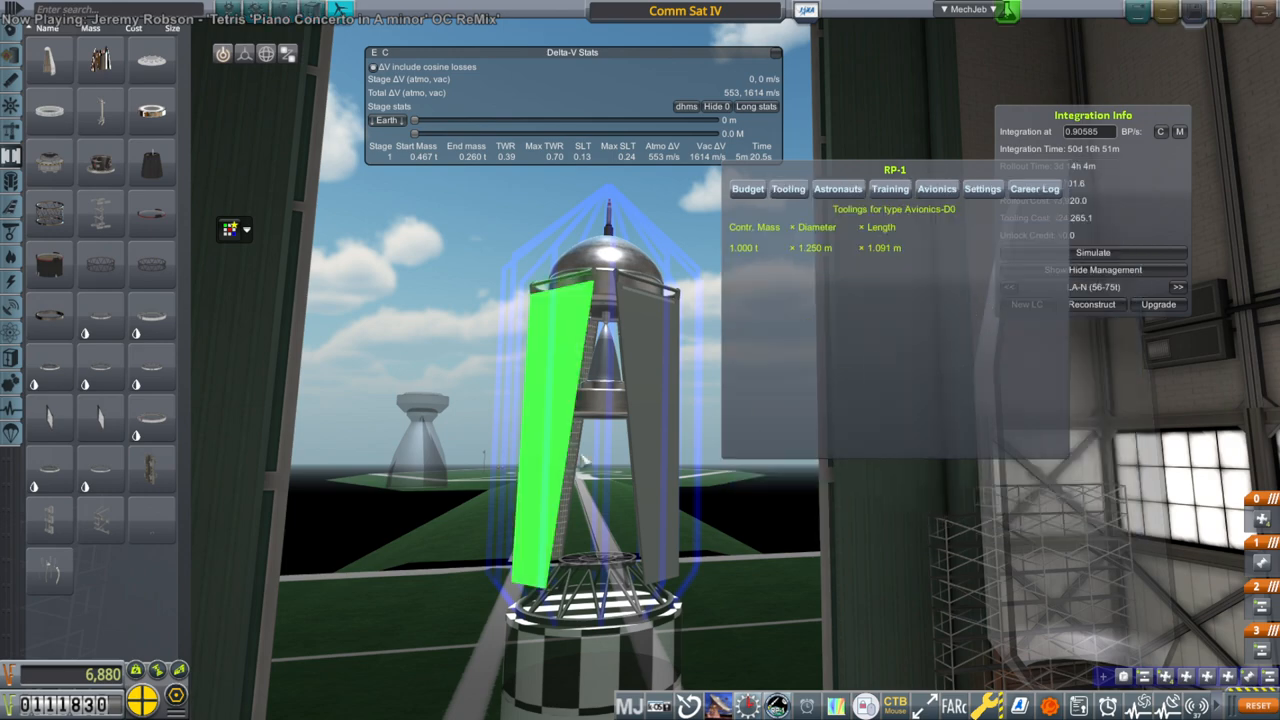
pyautogui.click(788, 188)
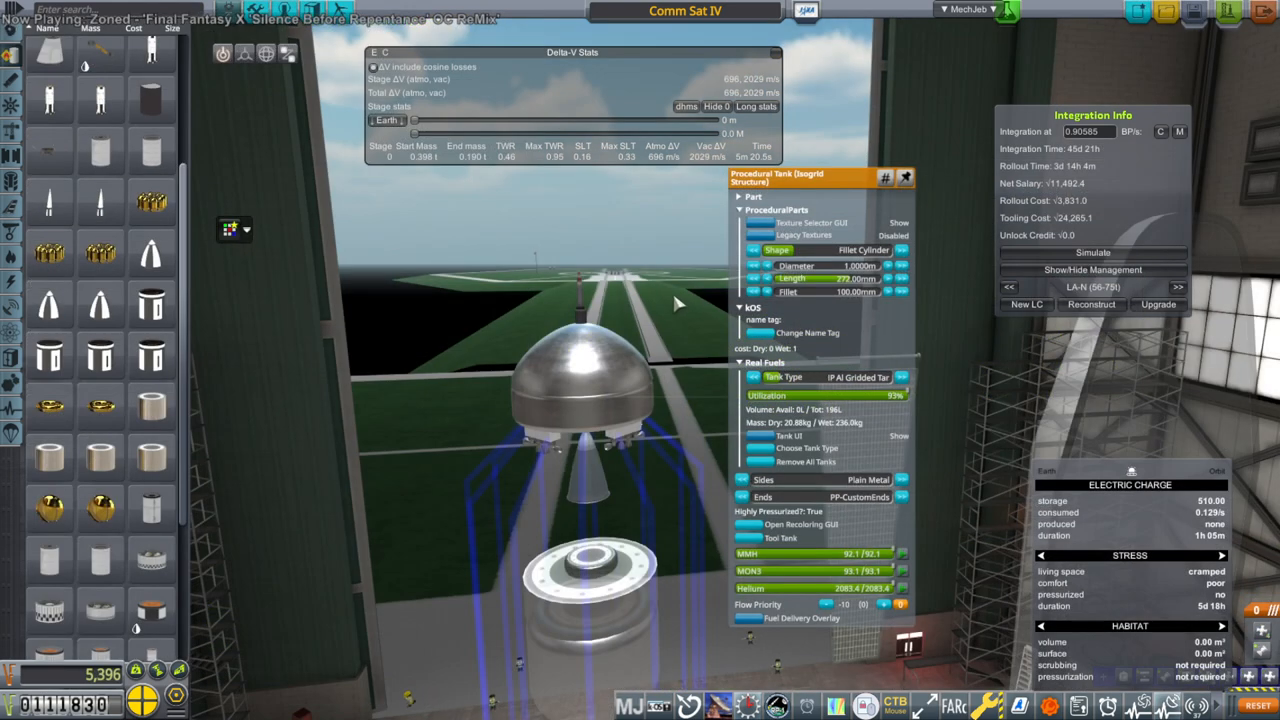
# Open Configure Procedural Avionics for the Avionics [Procedural] core.
pyautogui.click(901, 377)
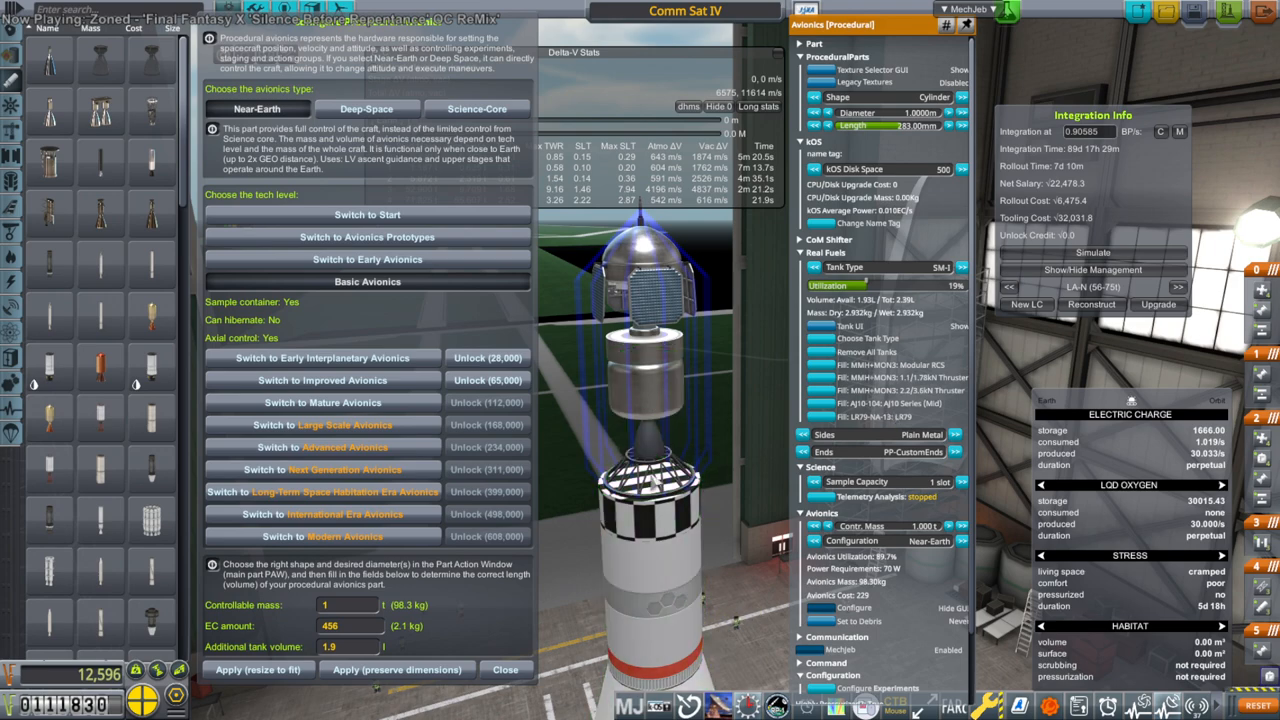
# Switch the probe core to Deep-Space and unlock Improved Avionics for 70,000.
pyautogui.click(505, 670)
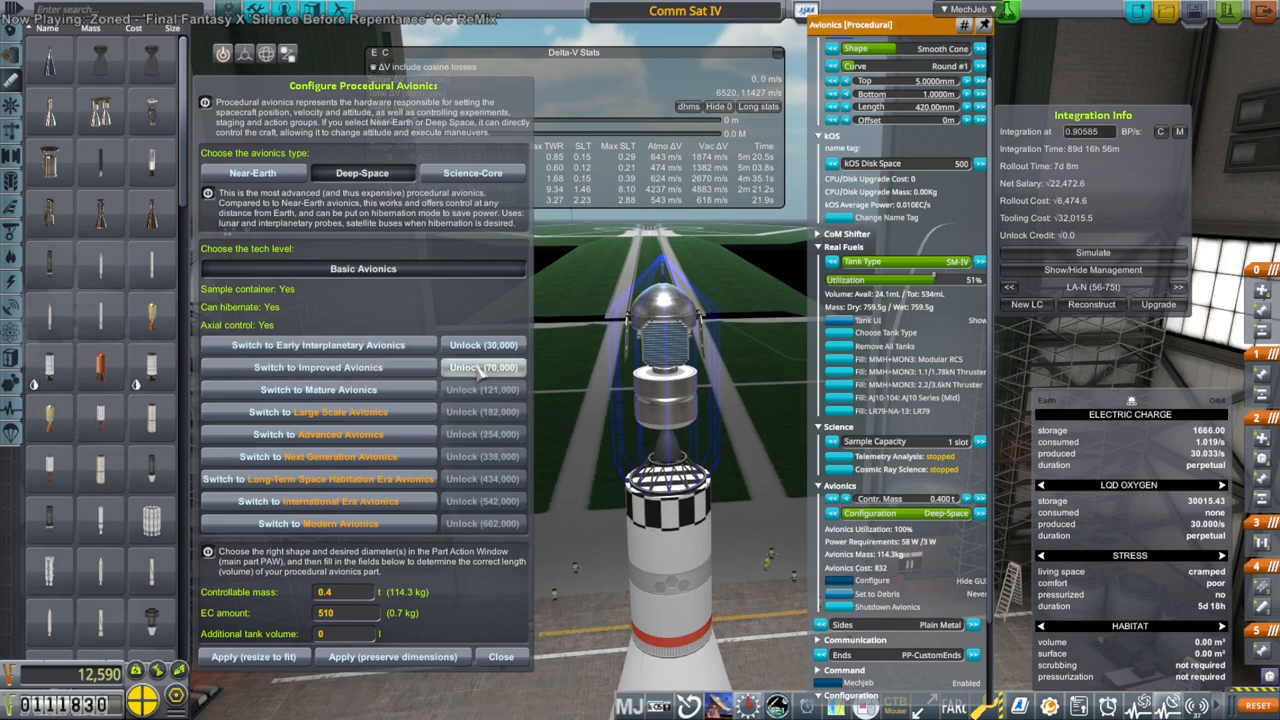
pyautogui.moveTo(318, 367)
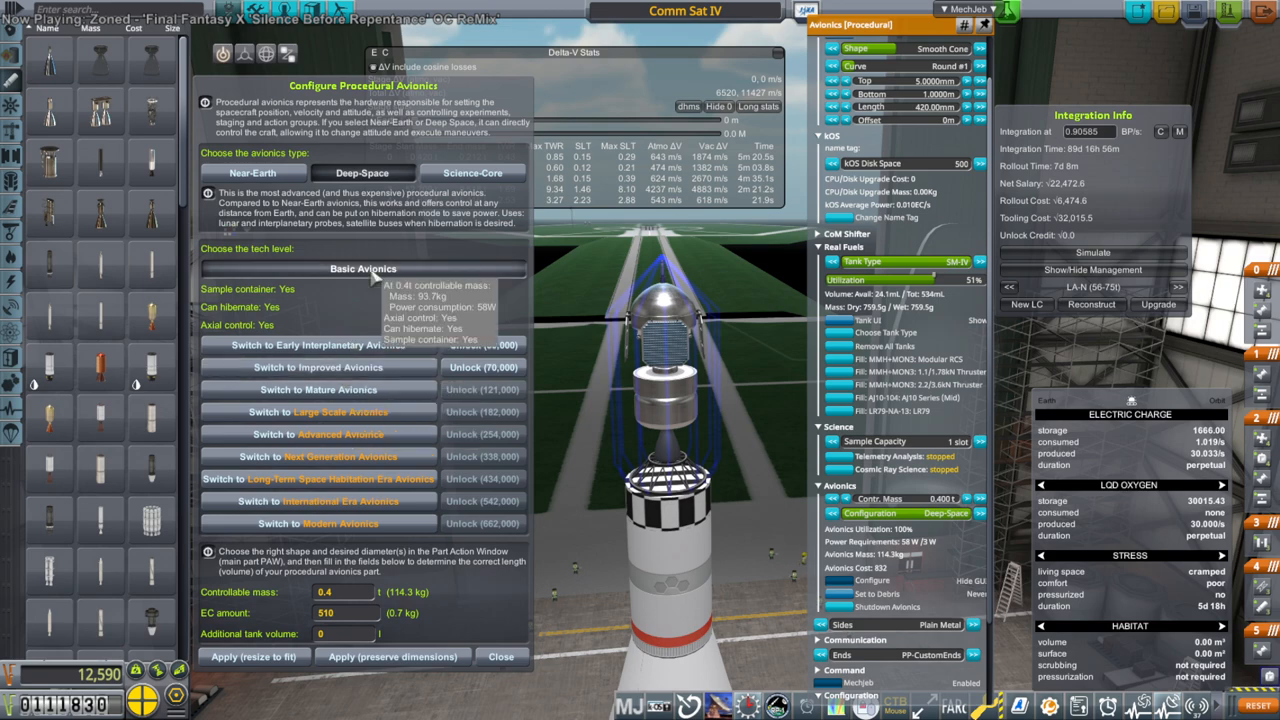
pyautogui.moveTo(318, 367)
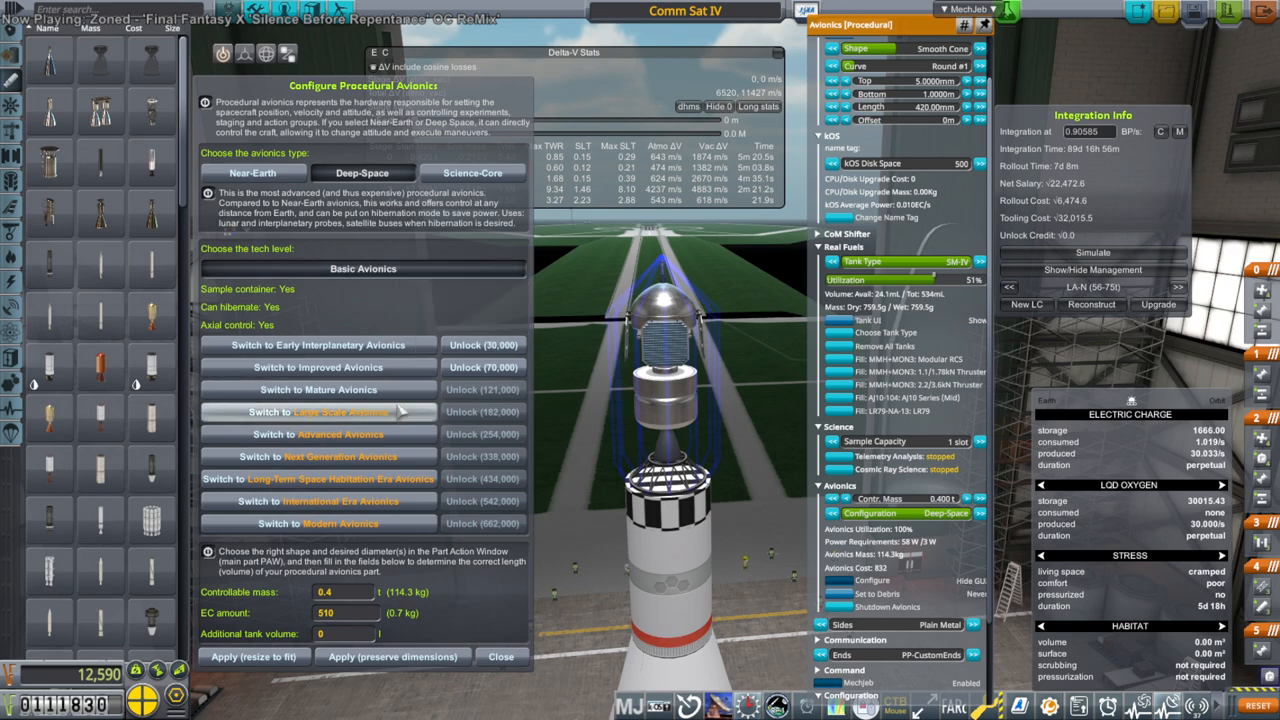
pyautogui.moveTo(483, 367)
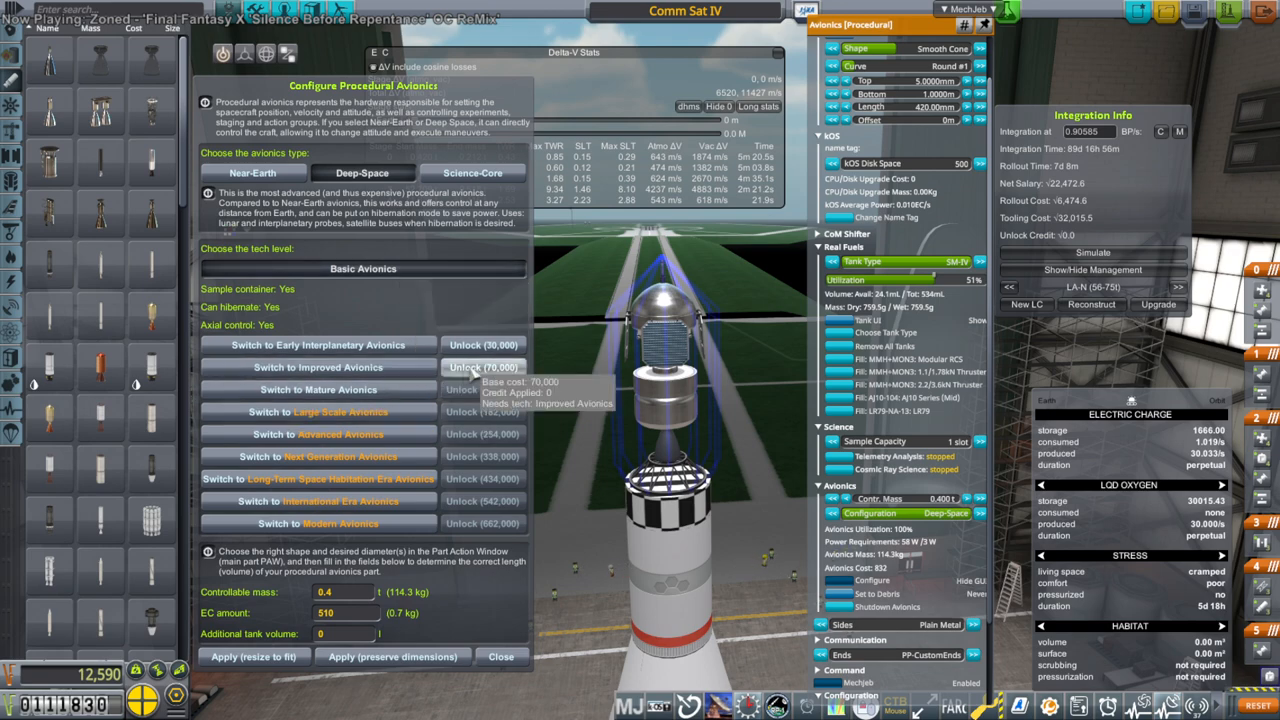
pyautogui.click(481, 367)
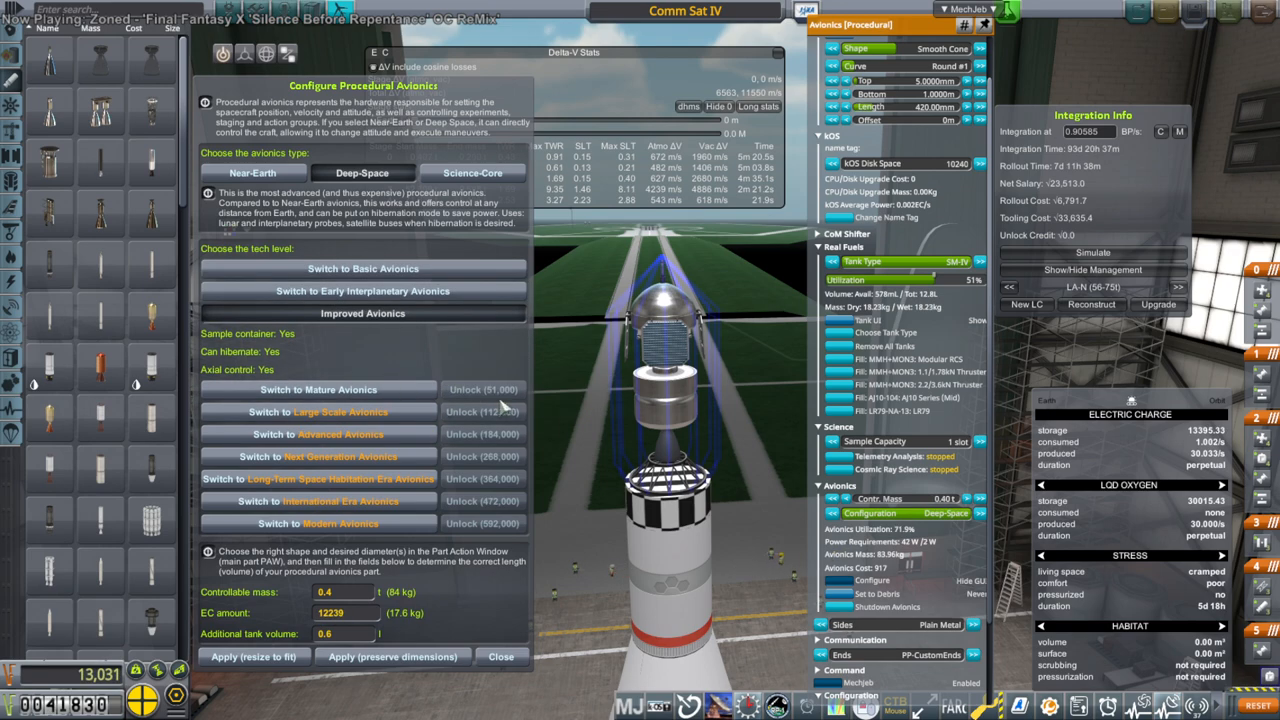
pyautogui.click(501, 657)
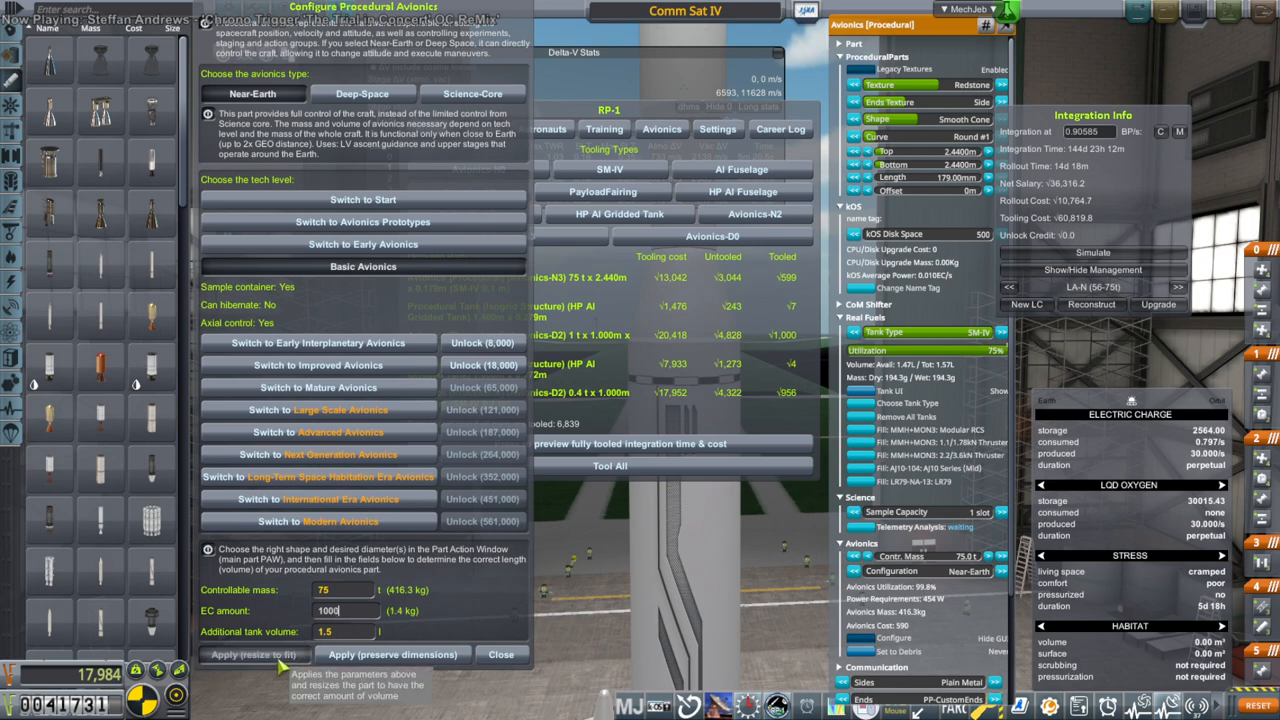
# Apply the launcher avionics settings, resizing the part to fit.
pyautogui.click(501, 655)
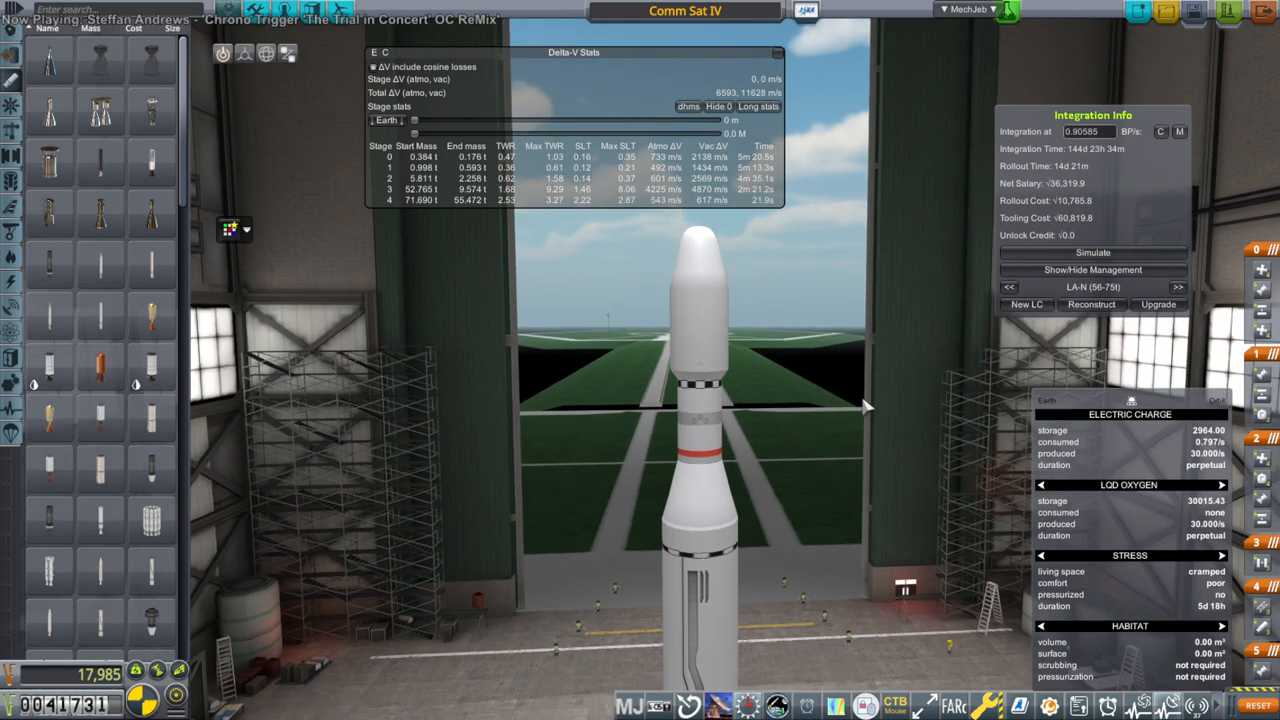
pyautogui.moveTo(900, 387)
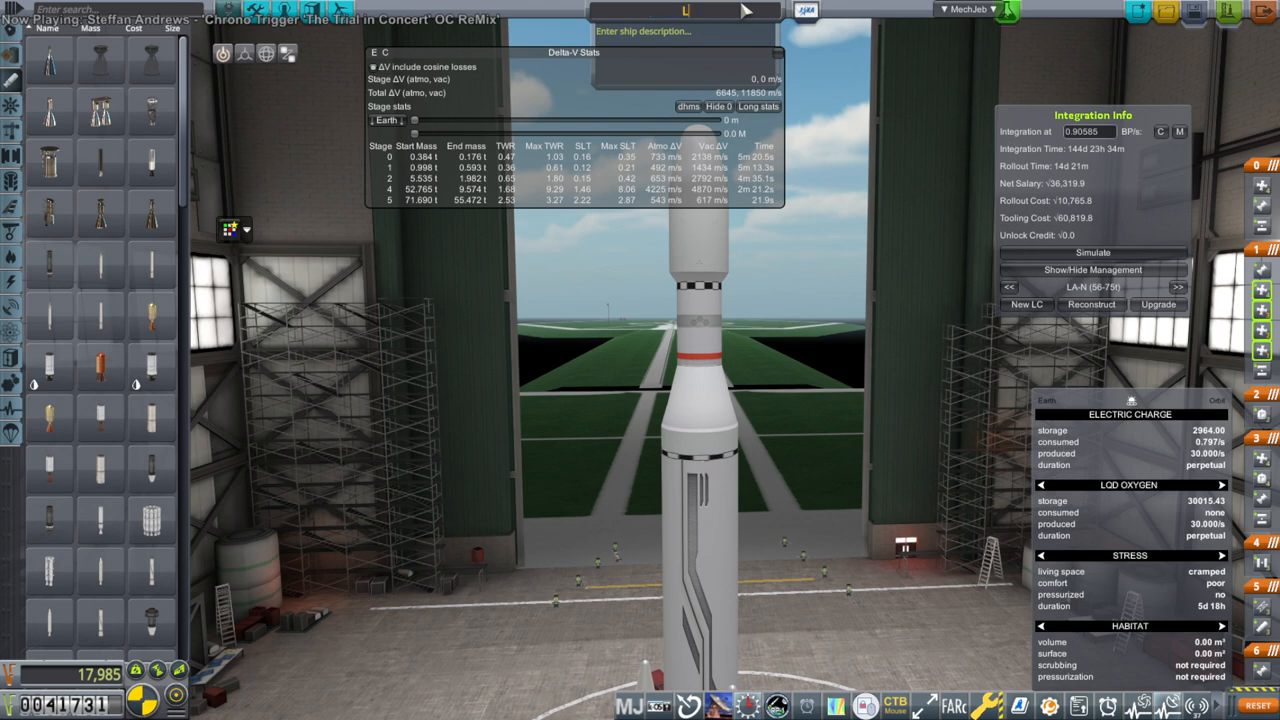
# Enter 'Luna' into the ship name field.
pyautogui.write('Luna')
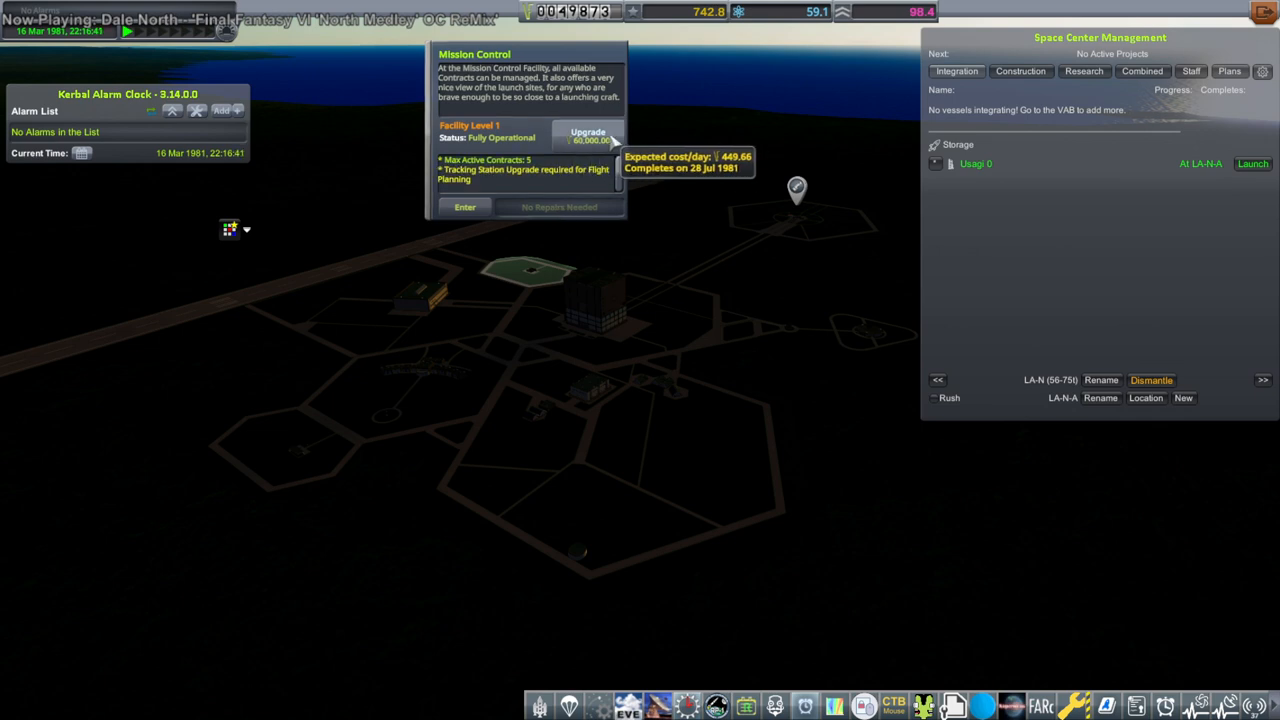
# Start the Mission Control upgrade and set Tracking Station work rate to 85%.
pyautogui.click(592, 135)
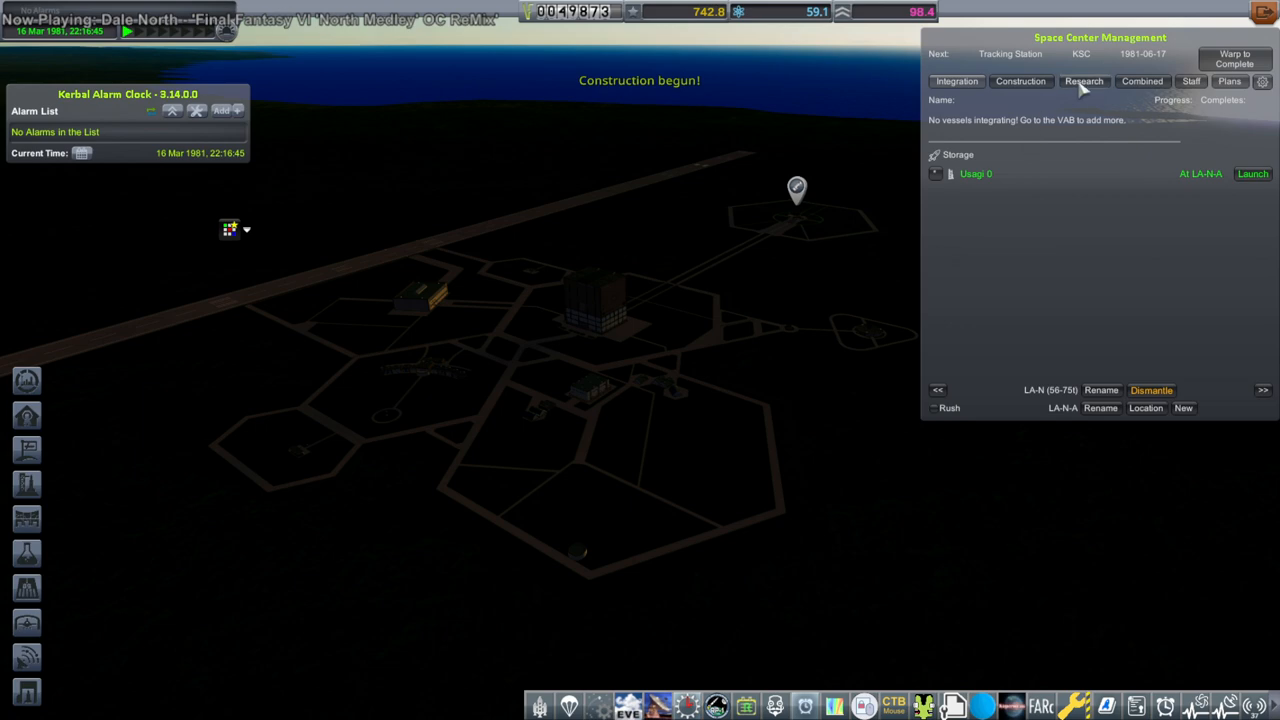
pyautogui.click(1020, 82)
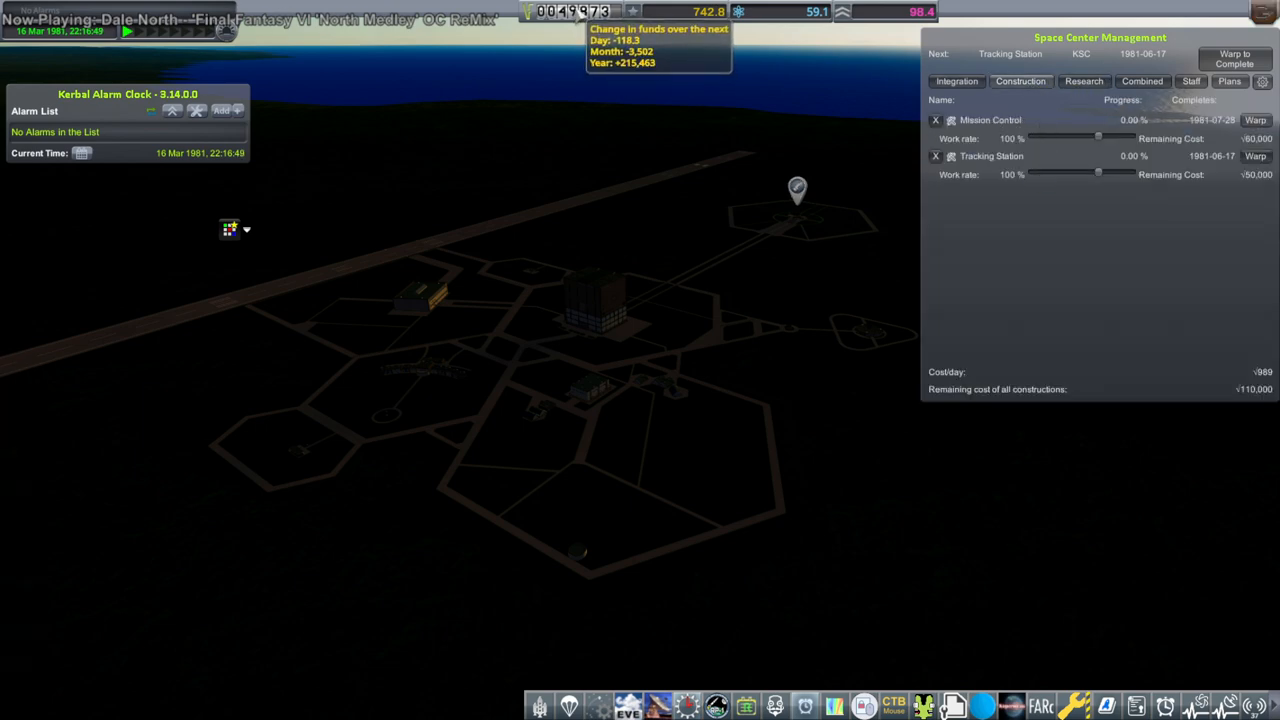
pyautogui.click(955, 81)
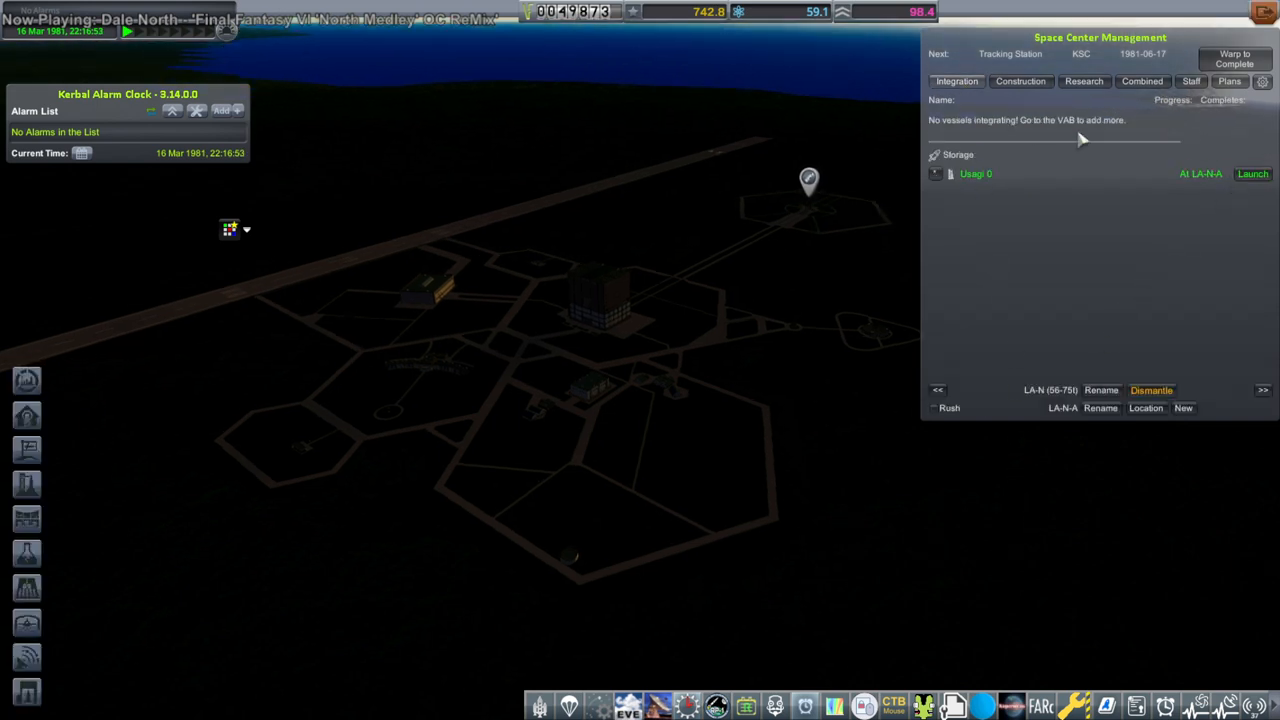
pyautogui.click(1020, 81)
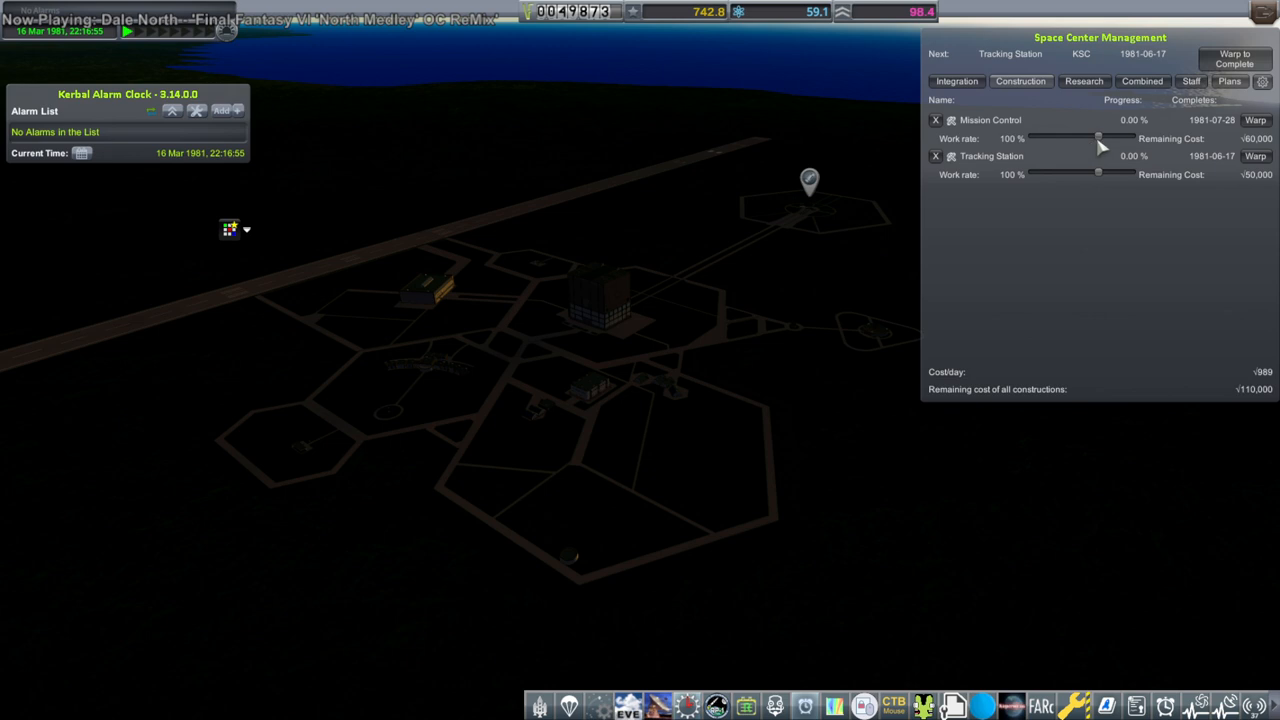
pyautogui.moveTo(1078, 156)
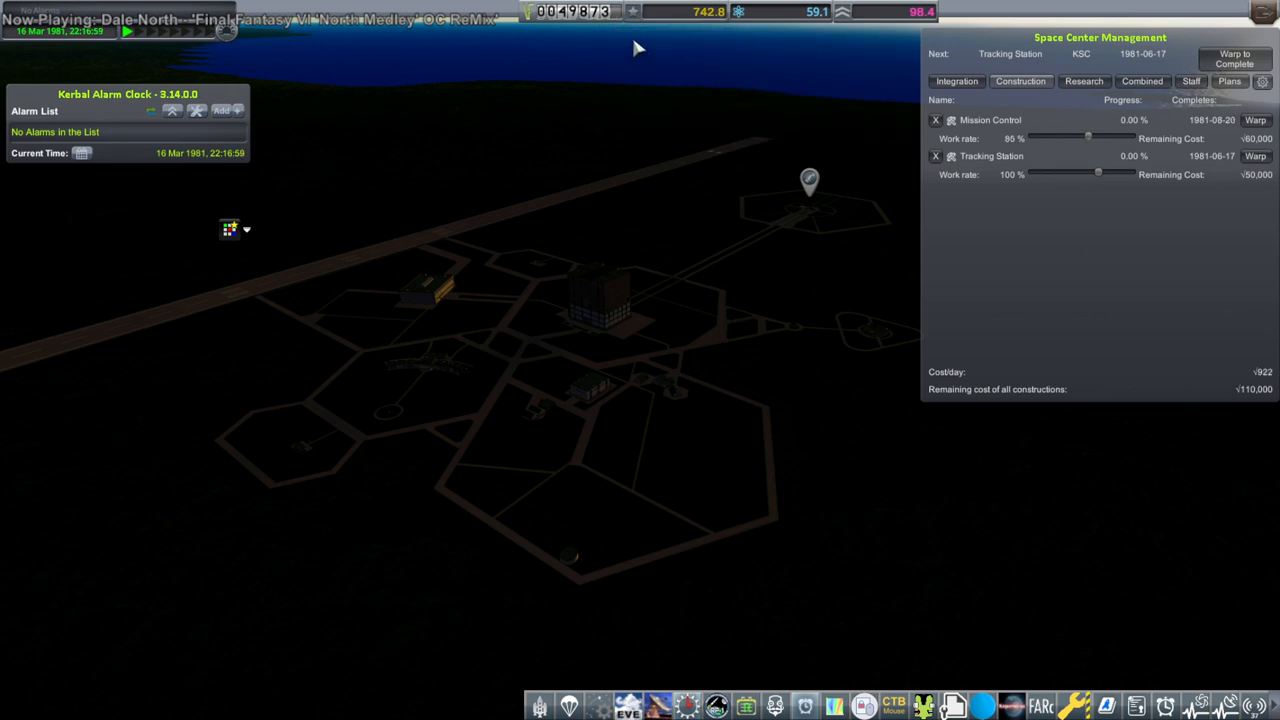
pyautogui.moveTo(1098, 174); pyautogui.dragTo(1088, 174)
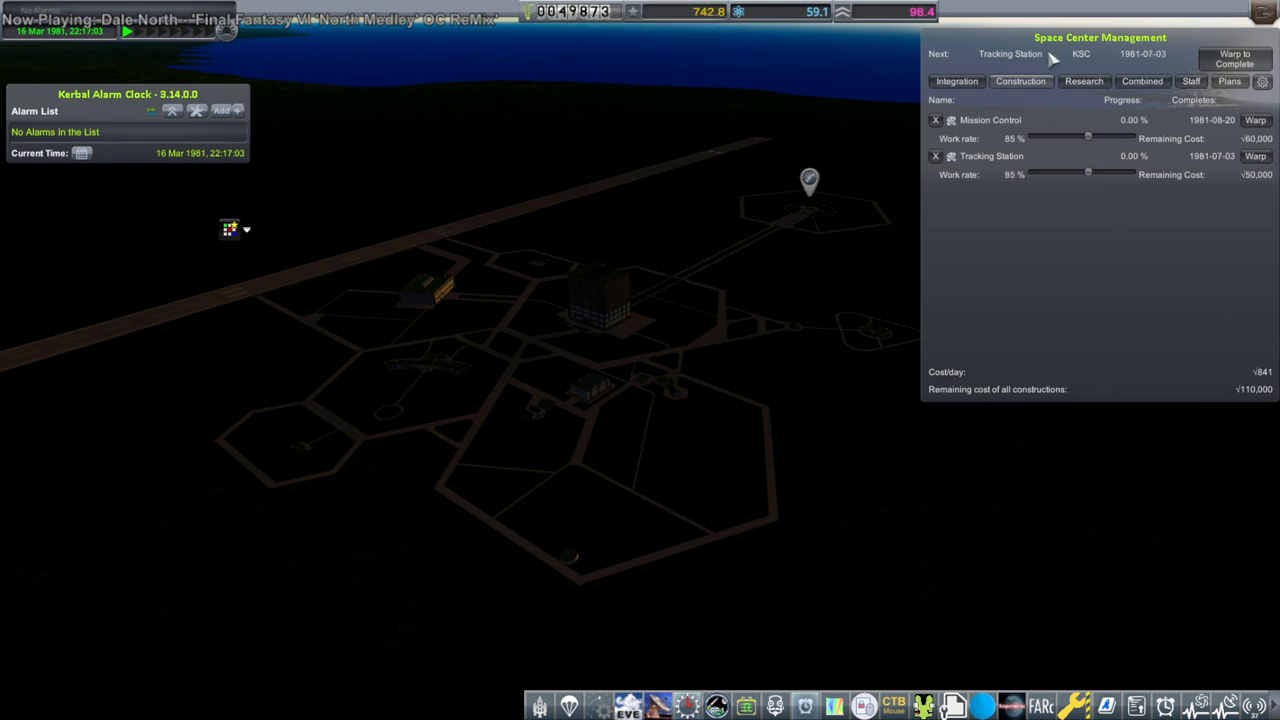
pyautogui.click(957, 81)
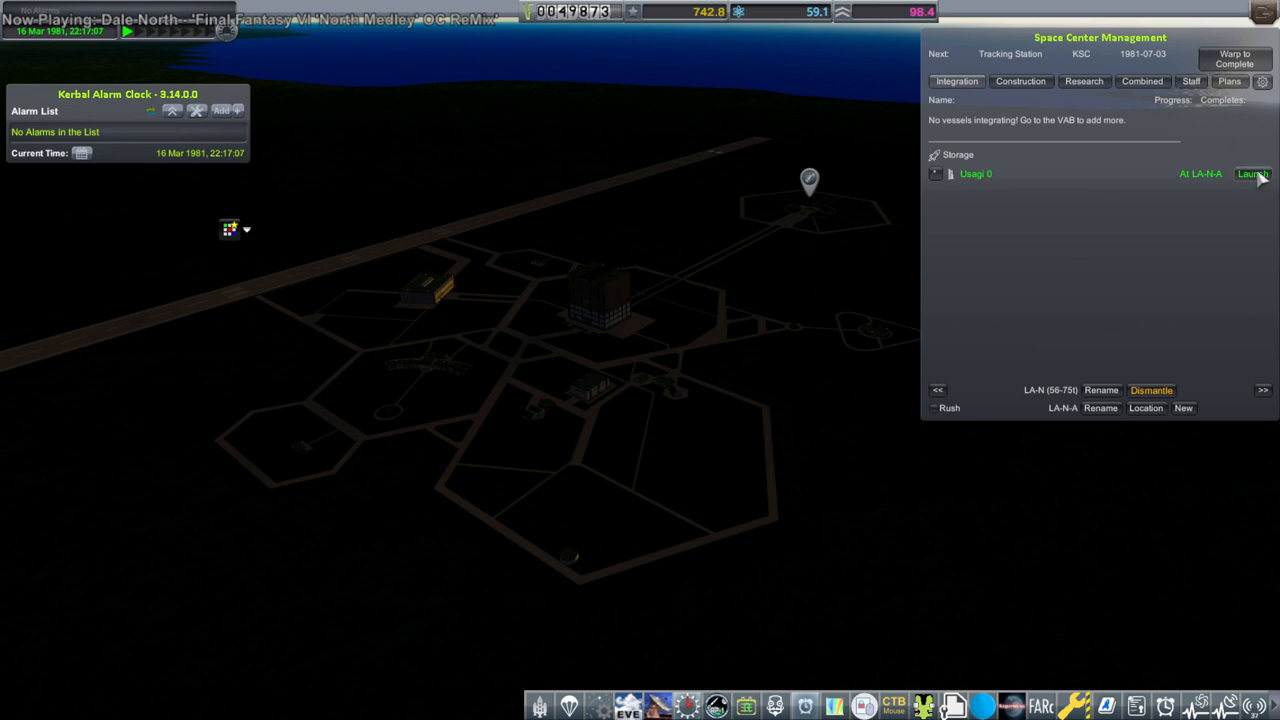
pyautogui.moveTo(1254, 198)
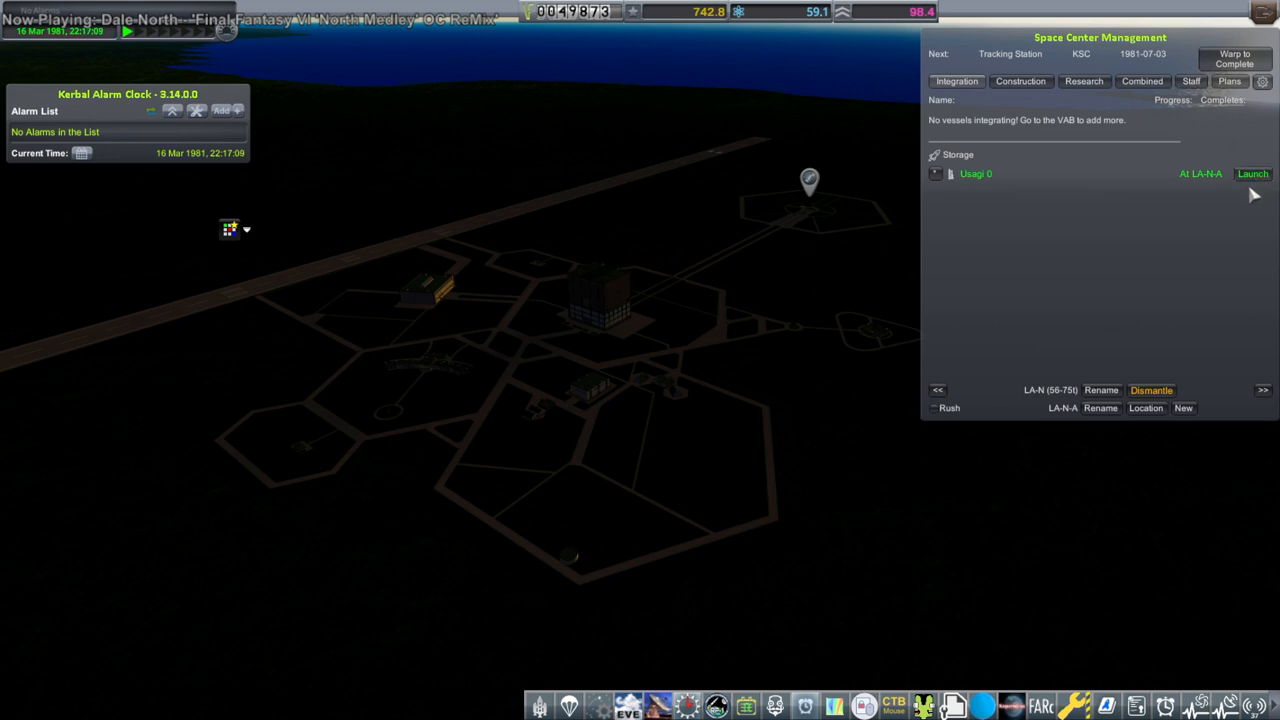
# Launch Usagi 0 from storage, leave map view, and start the engines.
pyautogui.click(1252, 173)
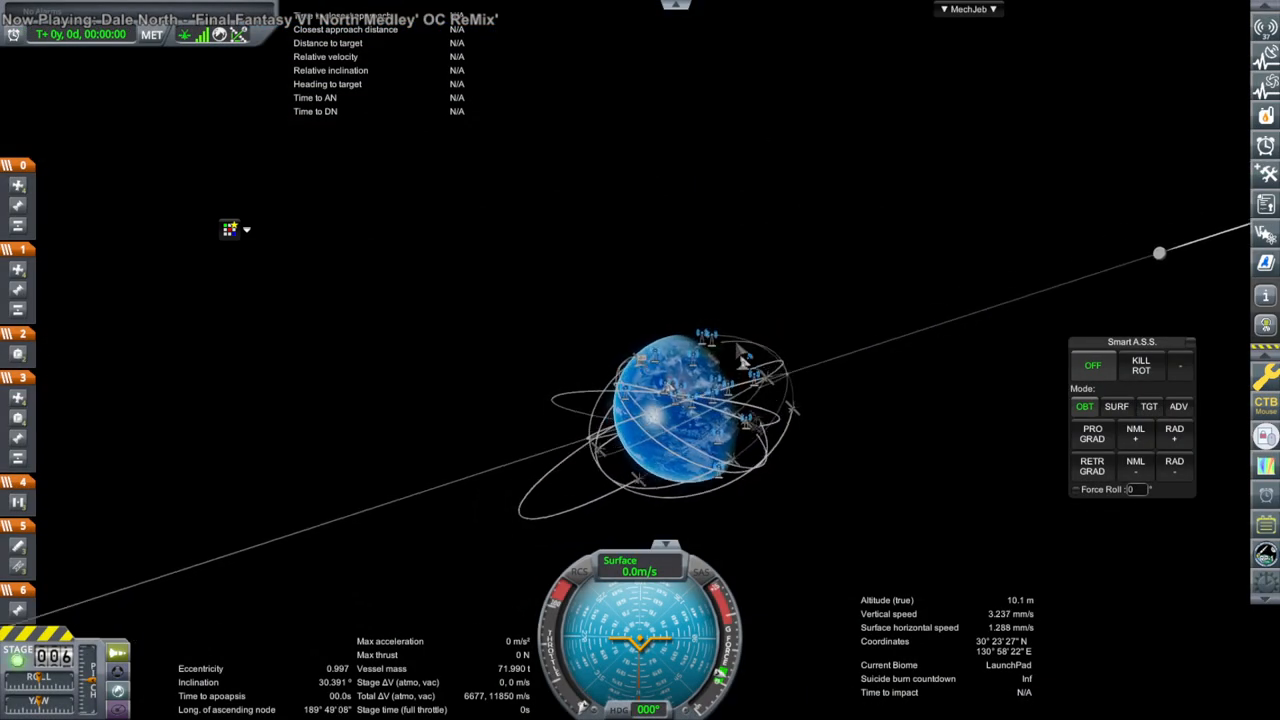
pyautogui.press('.')
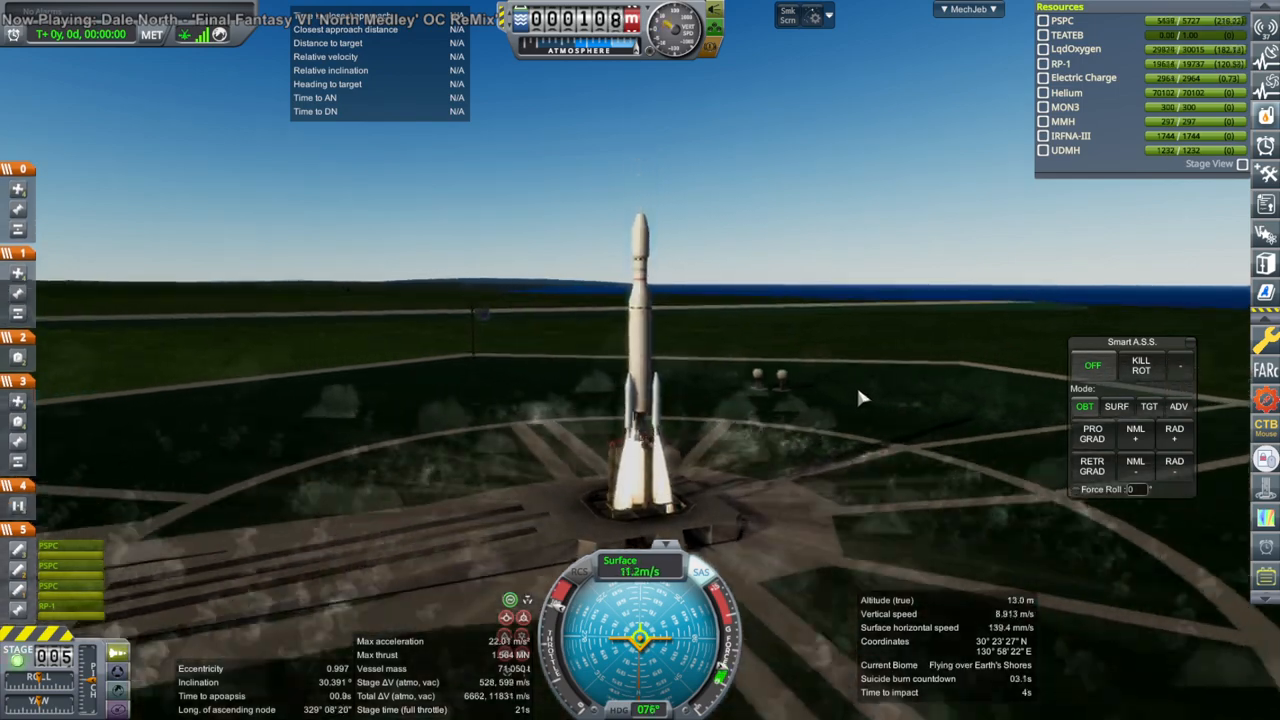
pyautogui.click(1123, 407)
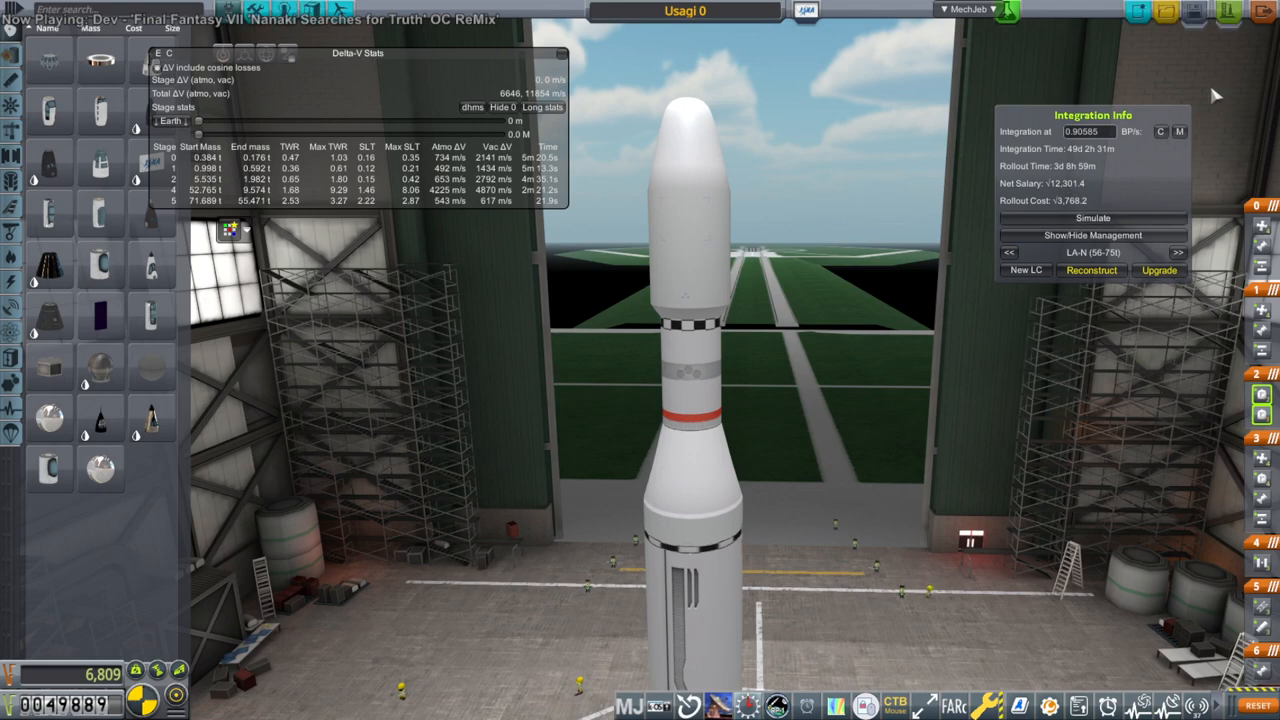
pyautogui.moveTo(1218, 18)
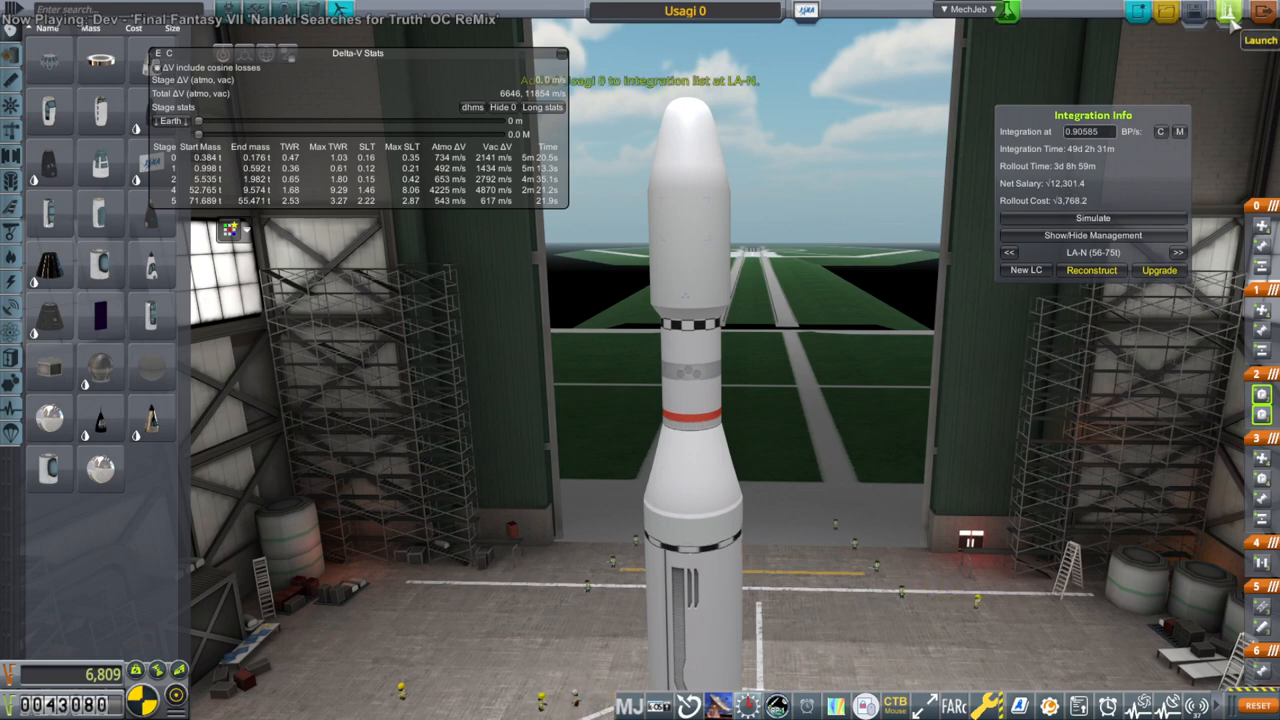
# Send Usagi 0 from the VAB to integration at LA-N.
pyautogui.click(1251, 24)
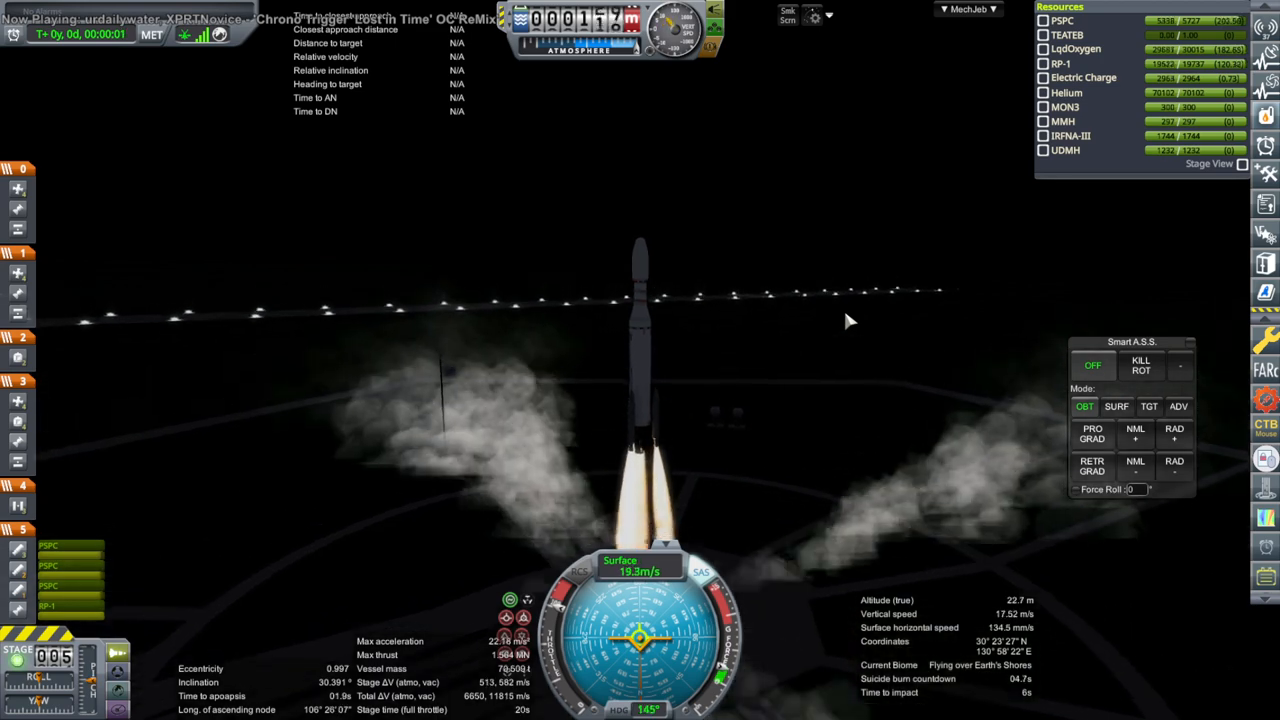
# Fly Usagi 0's upper stage into space at about 214 km and 6,992 m/s.
pyautogui.click(1117, 407)
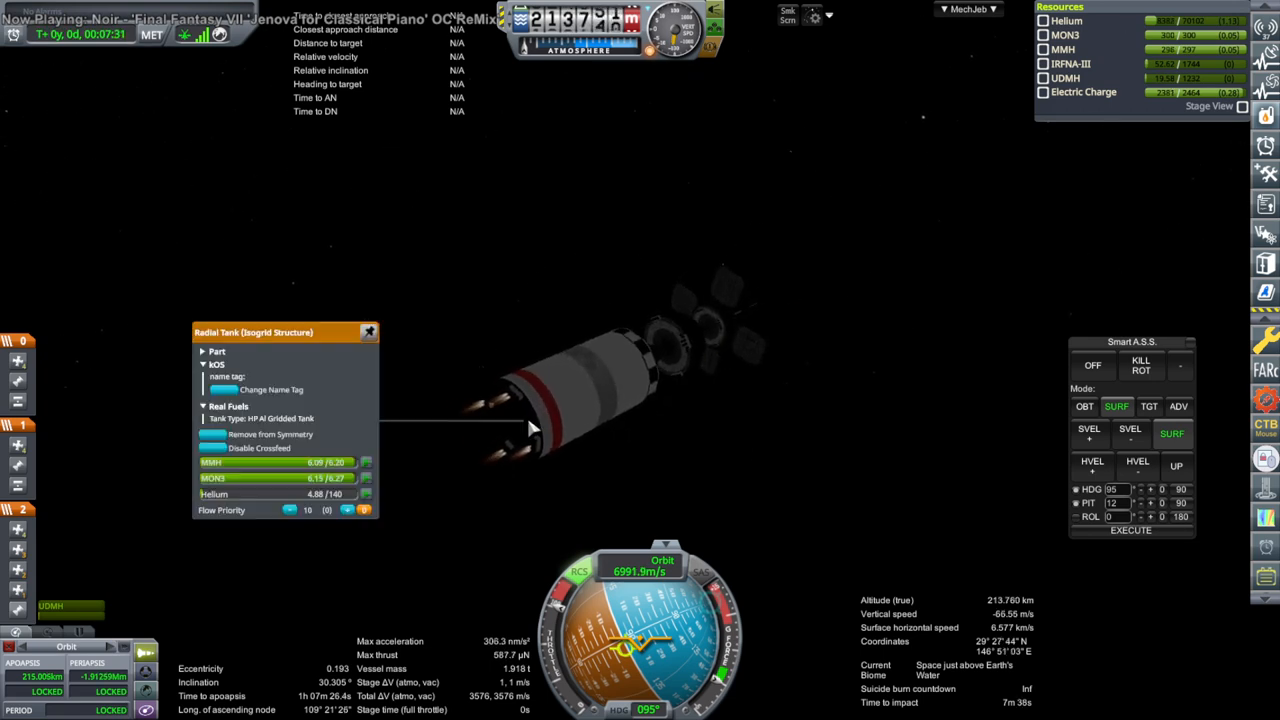
pyautogui.moveTo(810, 374)
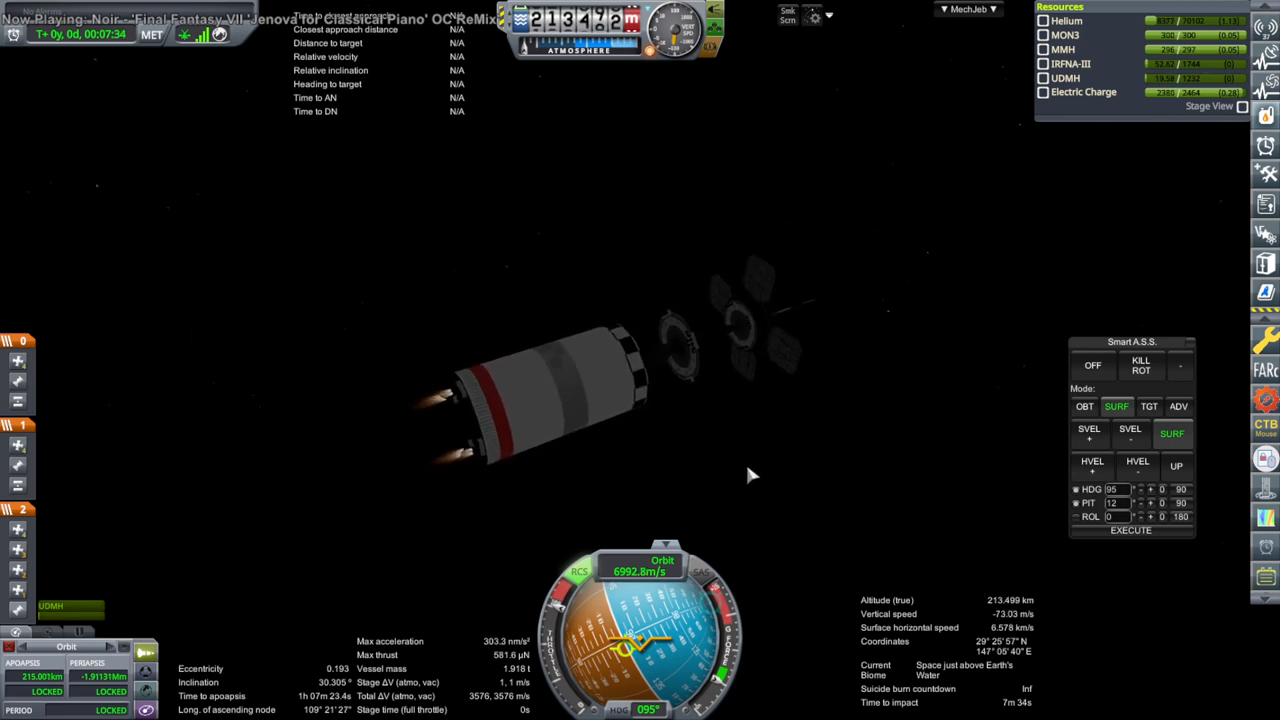
pyautogui.moveTo(788, 478)
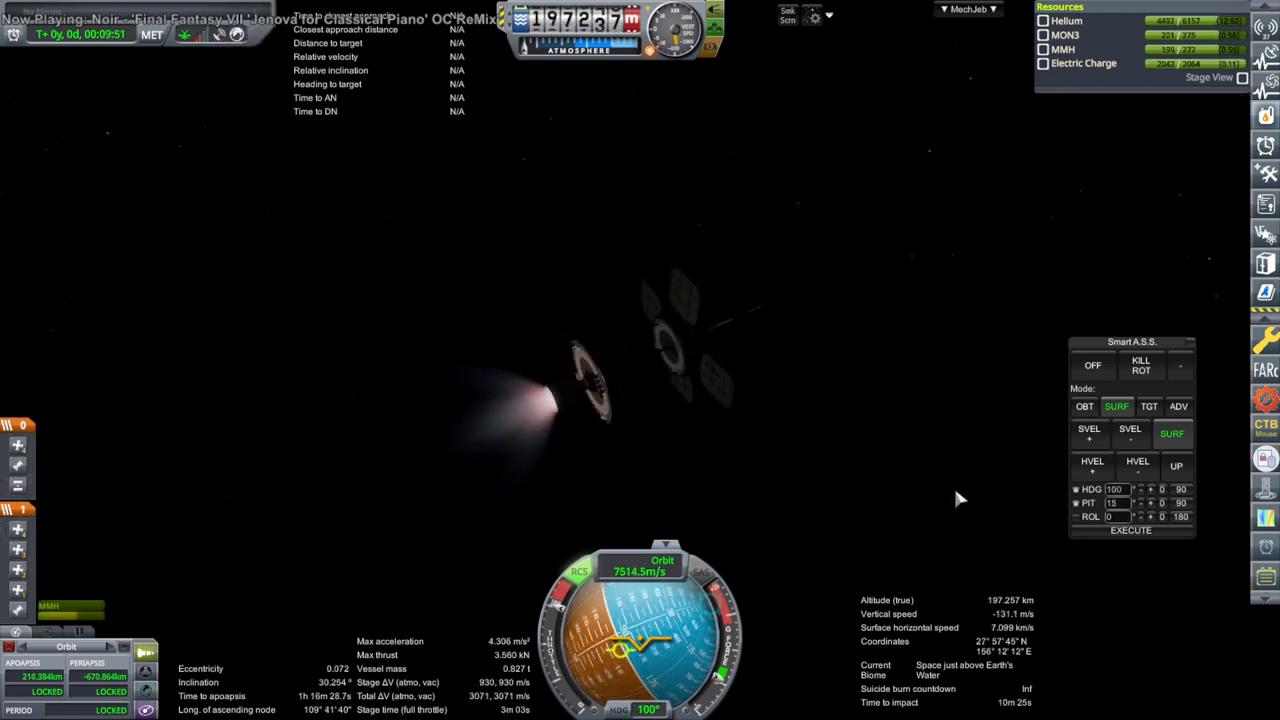
pyautogui.moveTo(937, 489)
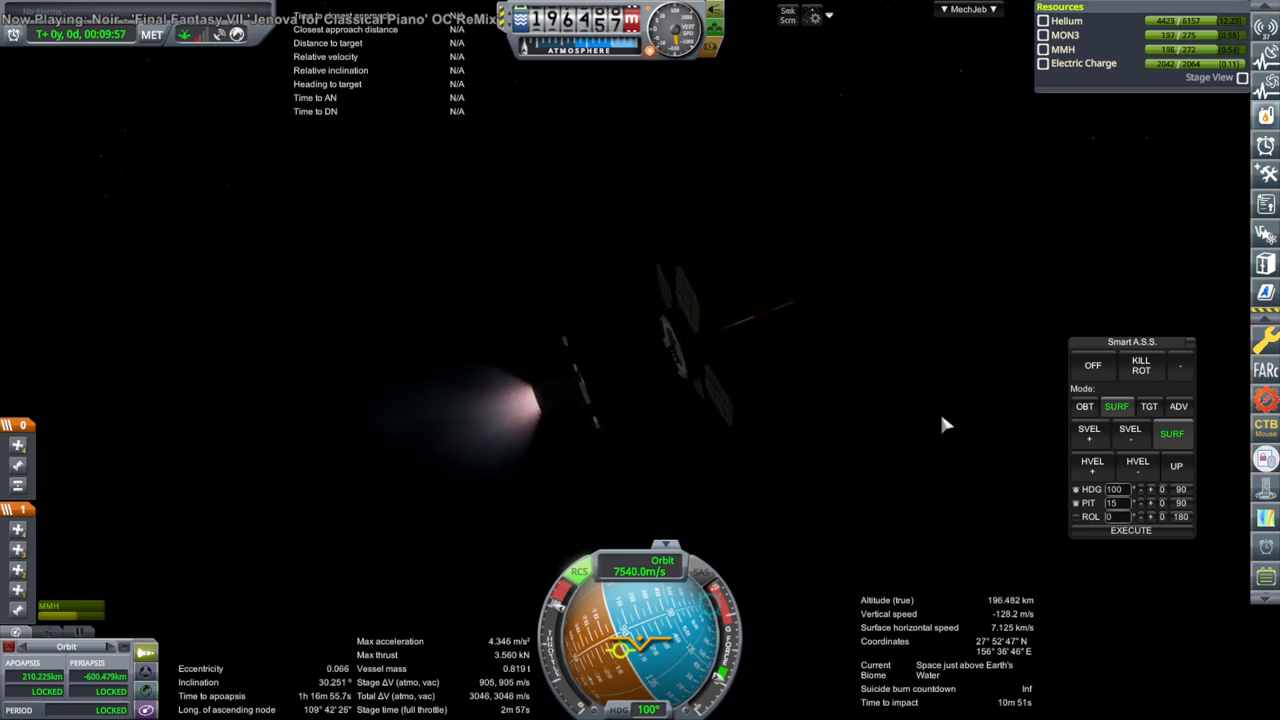
pyautogui.moveTo(880, 464)
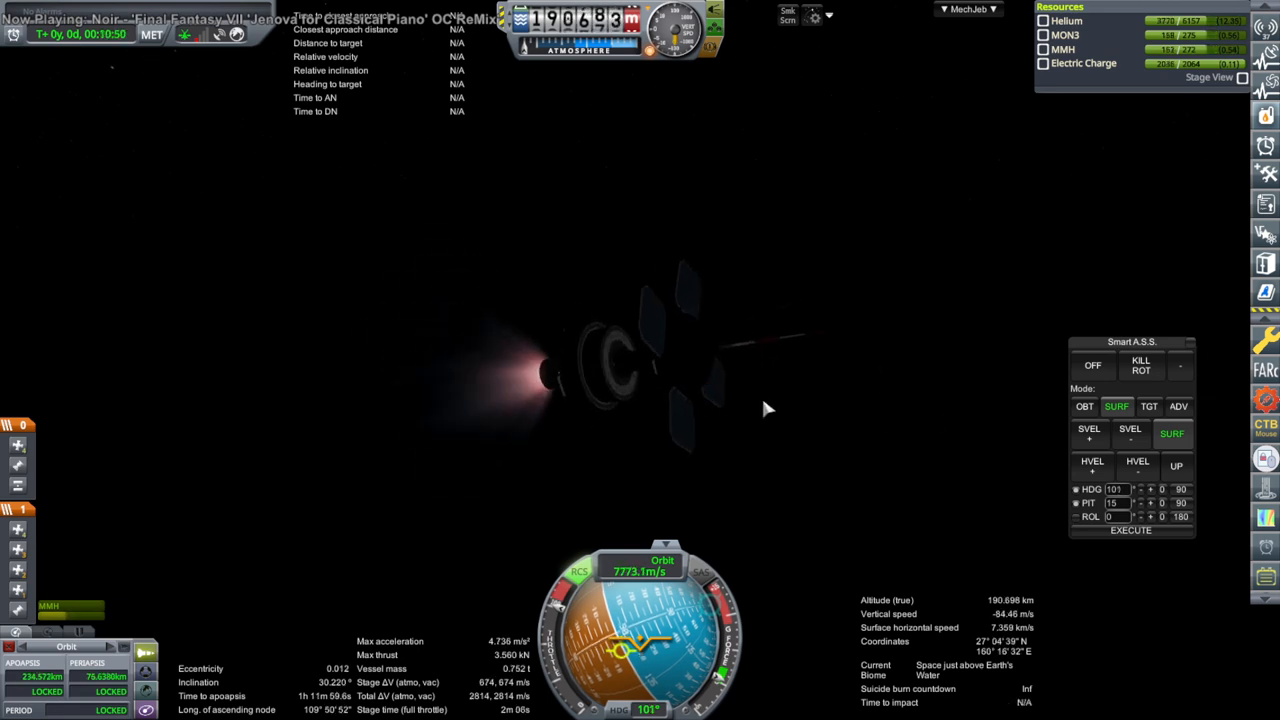
pyautogui.moveTo(760, 430)
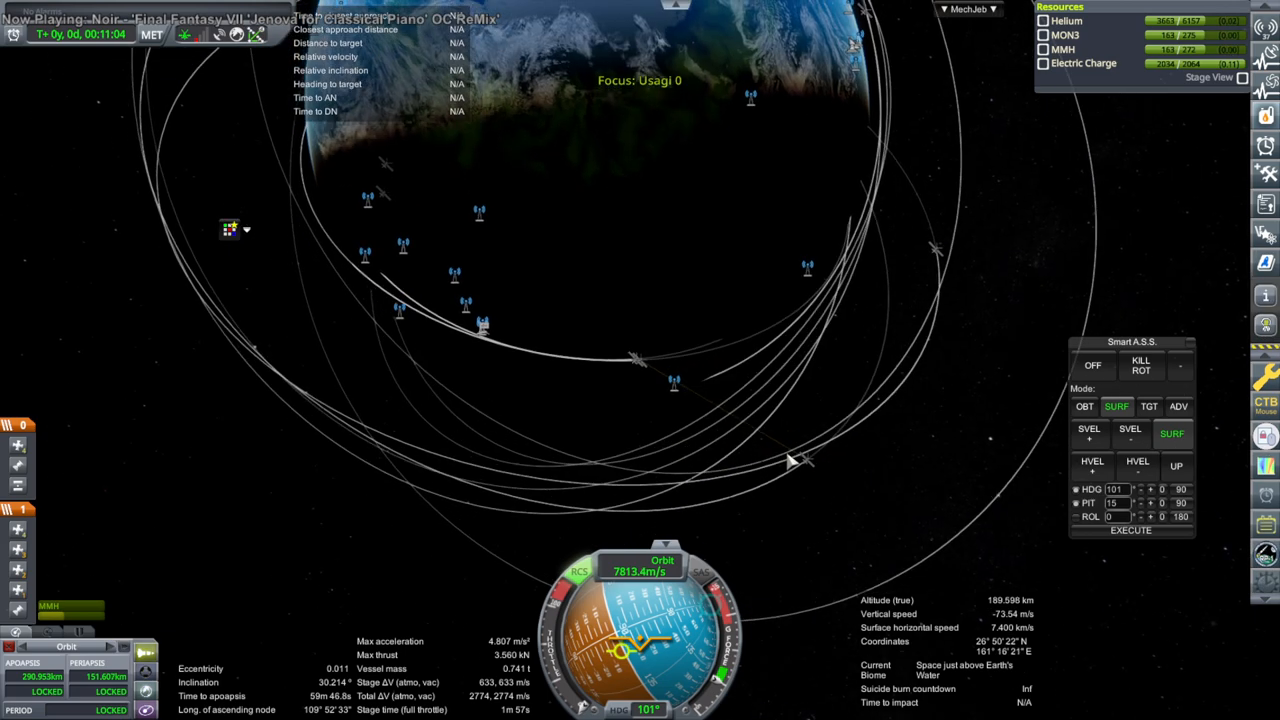
# Coast to about 244 km altitude and set Smart A.S.S. to orbital prograde.
pyautogui.scroll(-3)
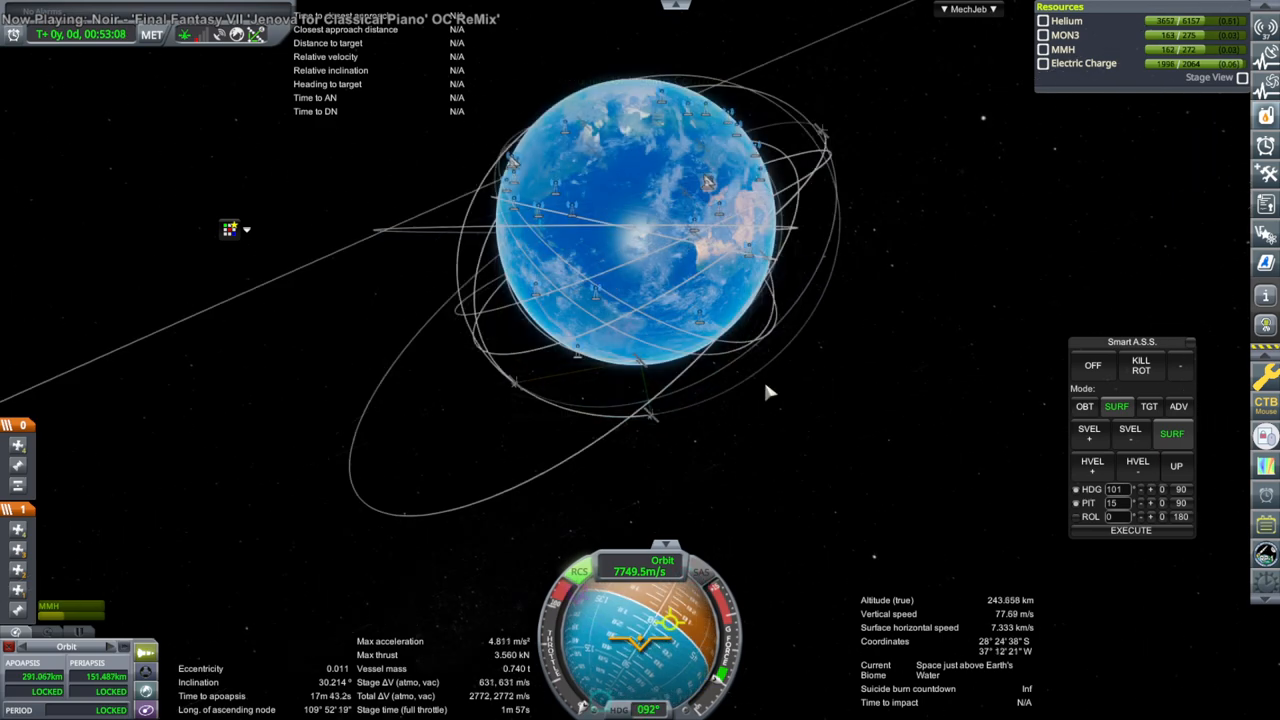
pyautogui.click(1084, 406)
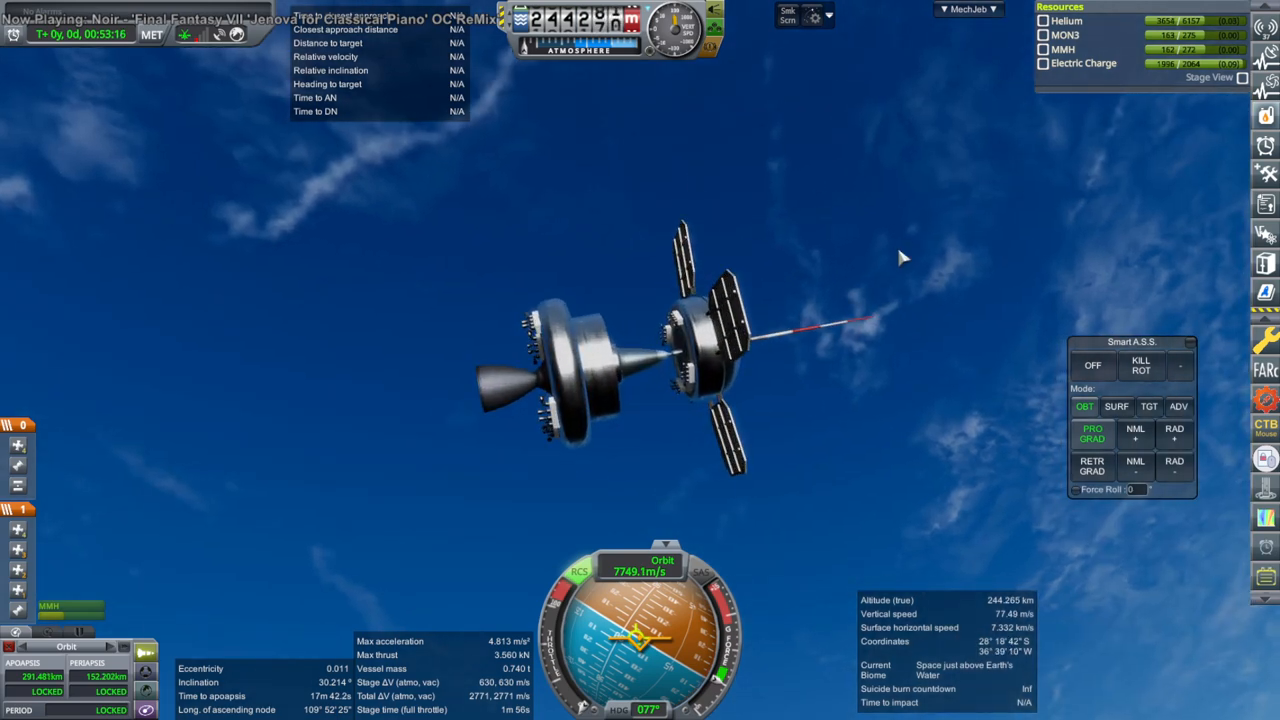
pyautogui.moveTo(922, 250)
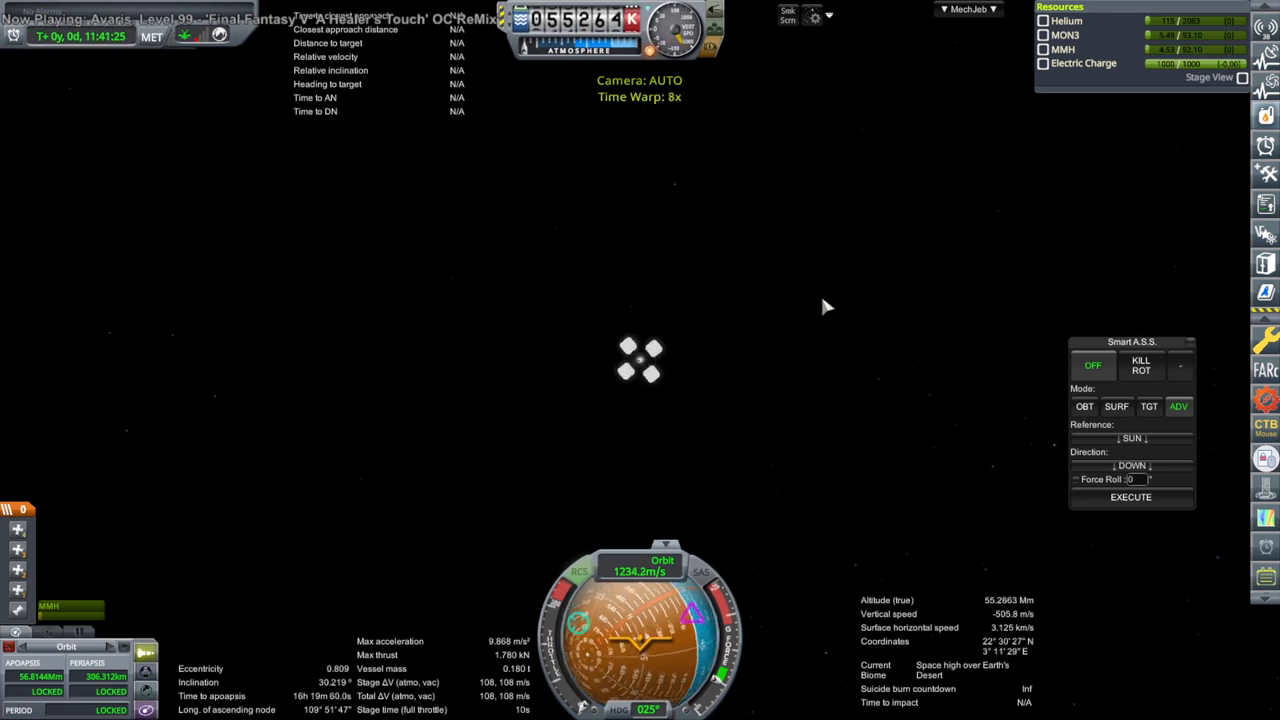
# Leave the flight for the Space Center and set antenna transmit power to 38 dBm.
pyautogui.press('Escape')
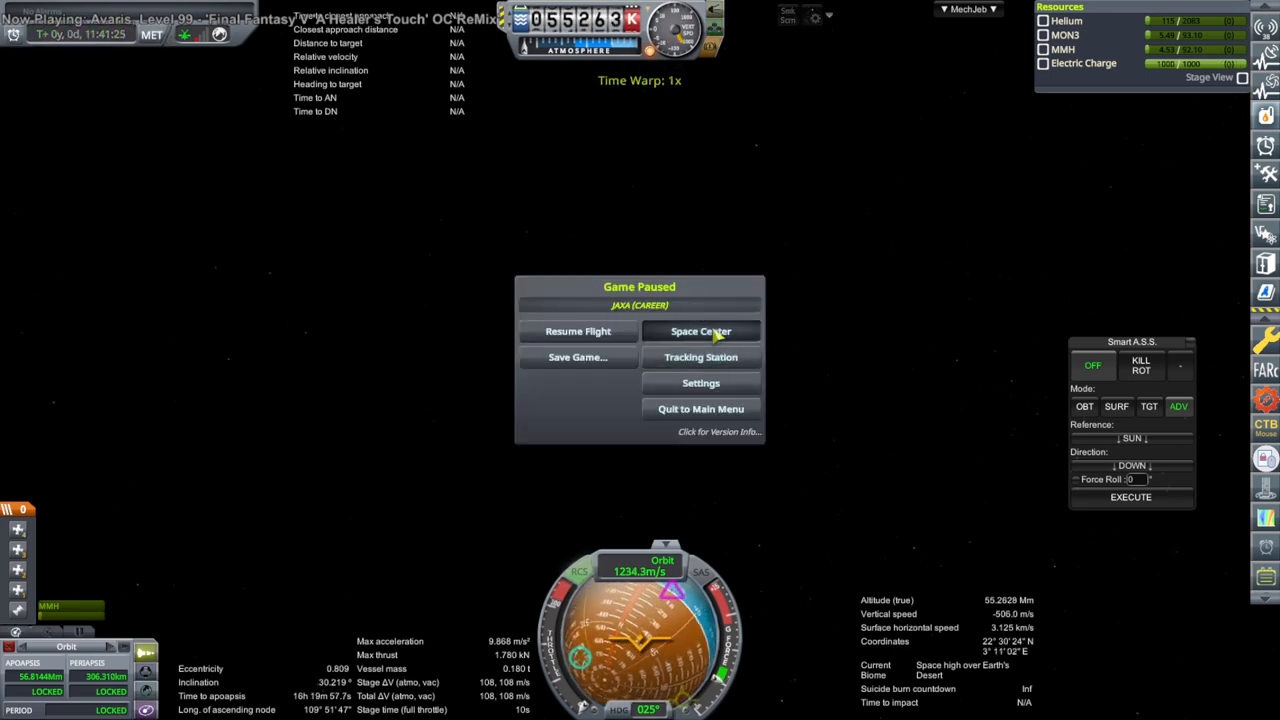
pyautogui.click(700, 331)
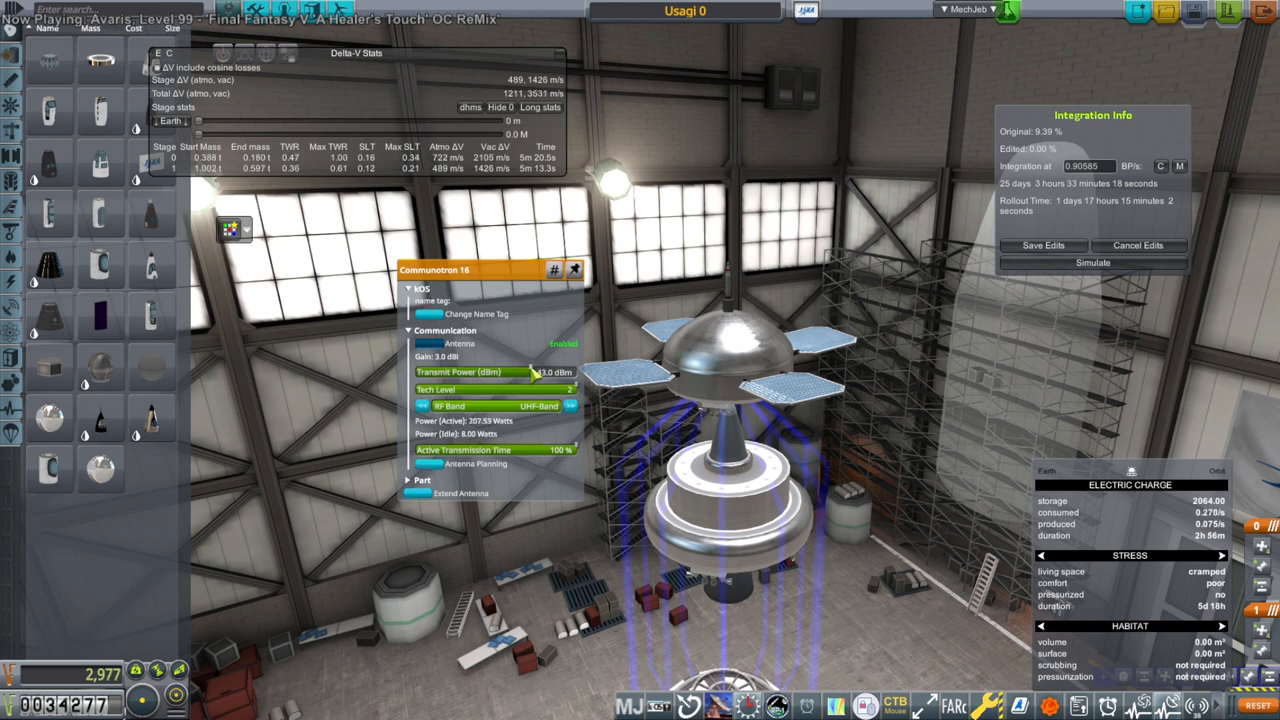
pyautogui.moveTo(530, 372); pyautogui.dragTo(518, 372)
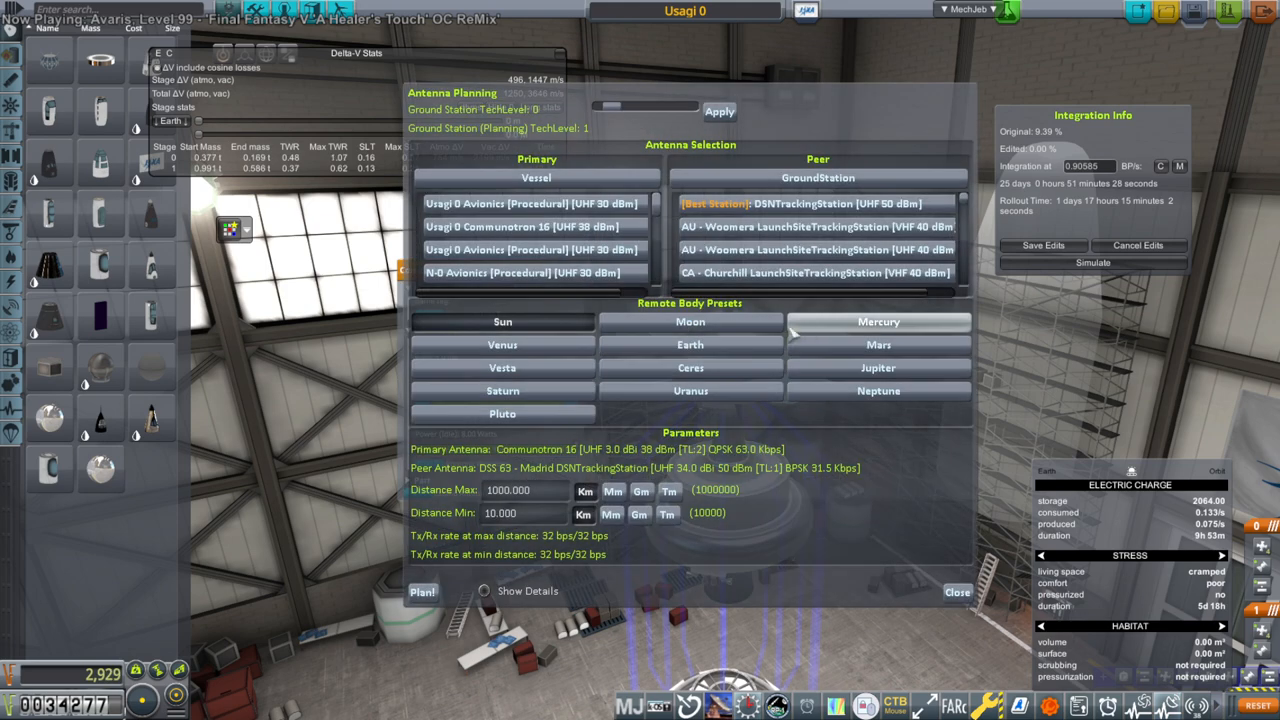
pyautogui.click(689, 321)
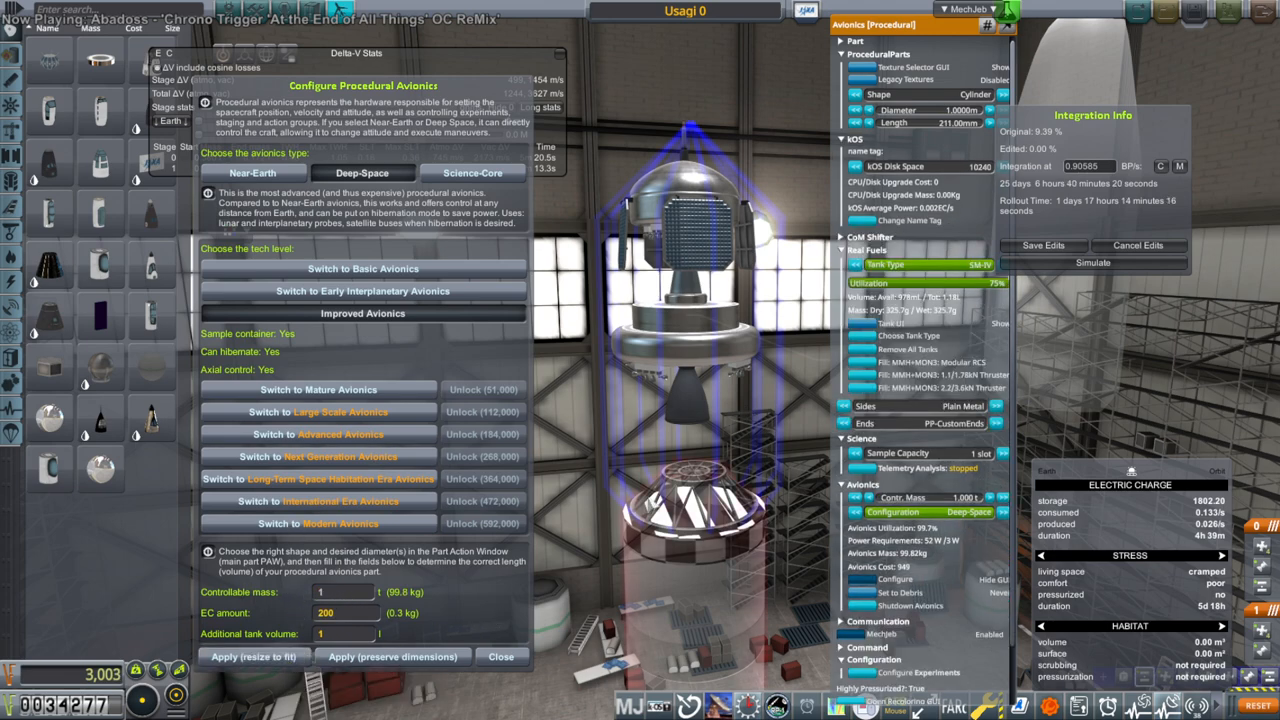
pyautogui.click(495, 657)
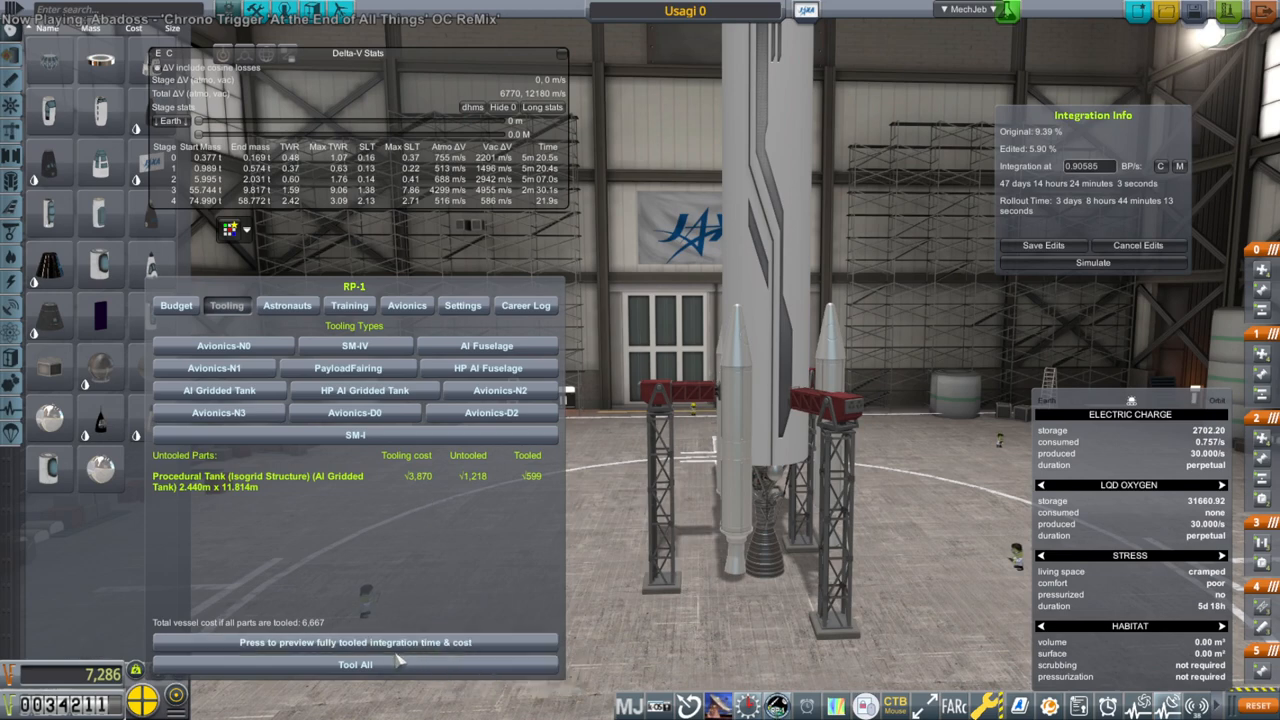
# Tool all untooled parts and confirm the purchase of all toolings.
pyautogui.click(356, 664)
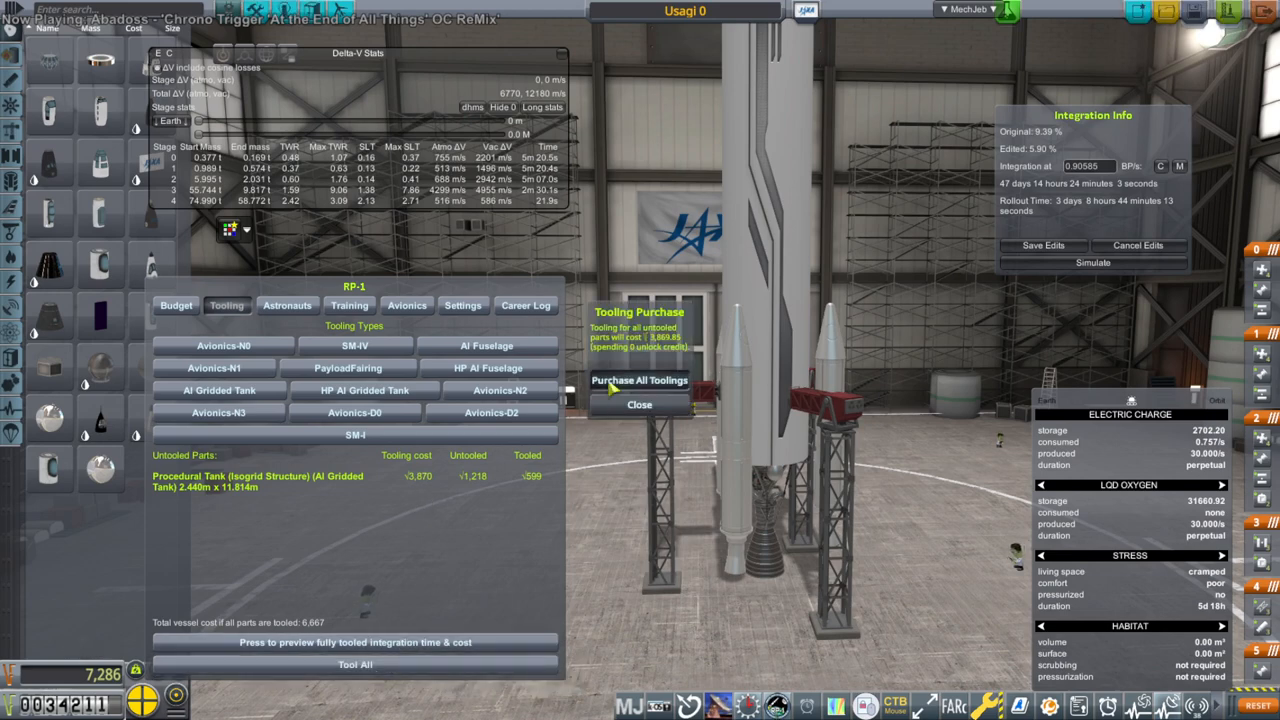
pyautogui.click(645, 380)
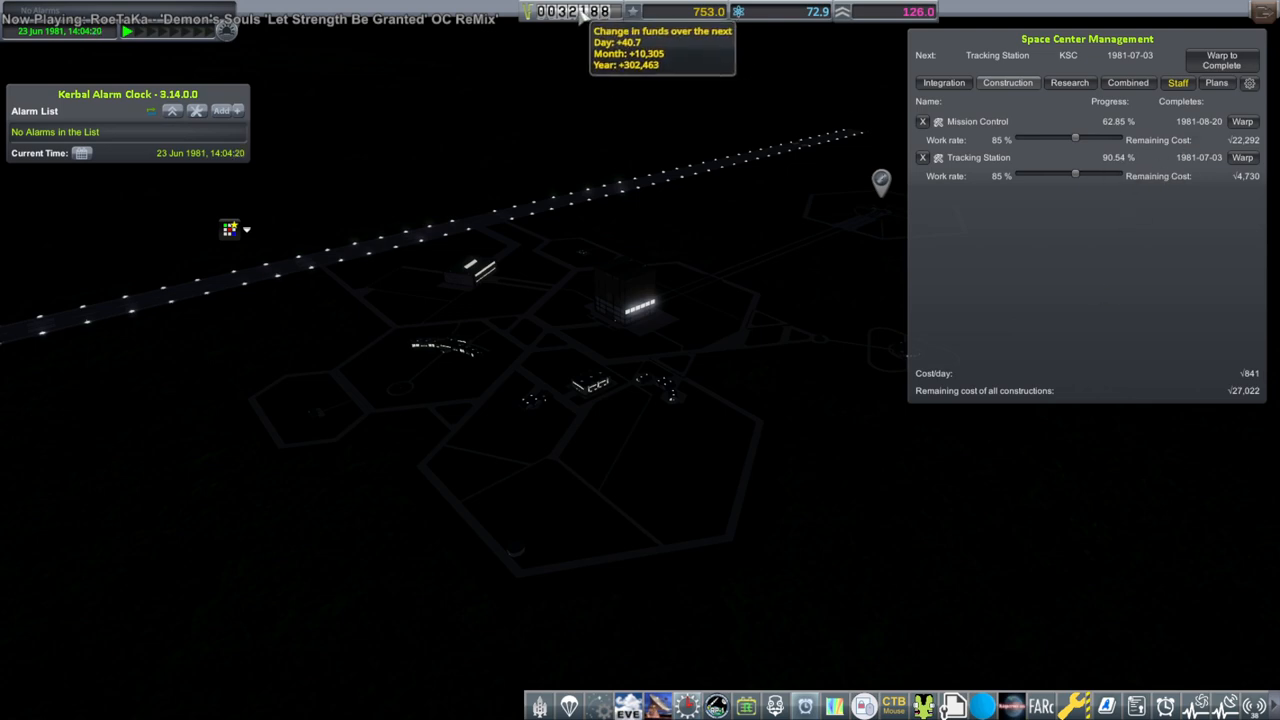
# Drag the KCT sliders to set Mission Control to 110% and Tracking Station to 60%.
pyautogui.moveTo(1075, 176); pyautogui.dragTo(1090, 176)
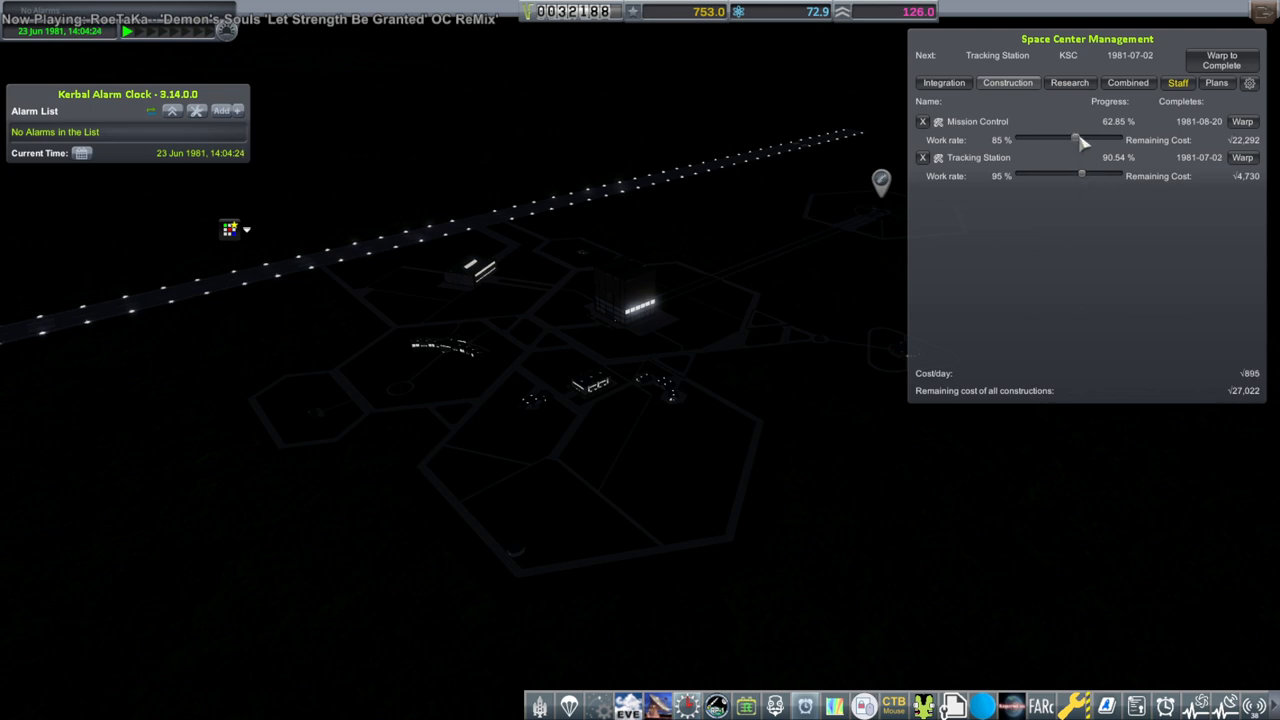
pyautogui.moveTo(1075, 140); pyautogui.dragTo(1090, 140)
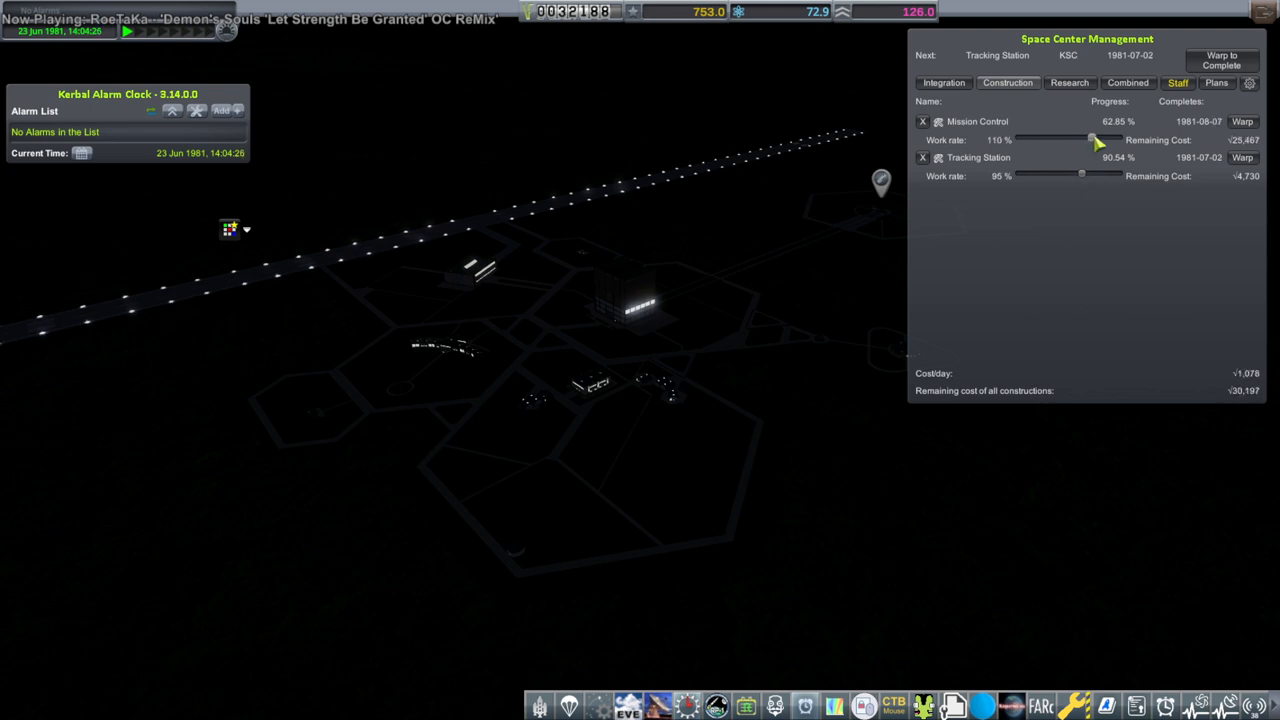
pyautogui.moveTo(990, 200)
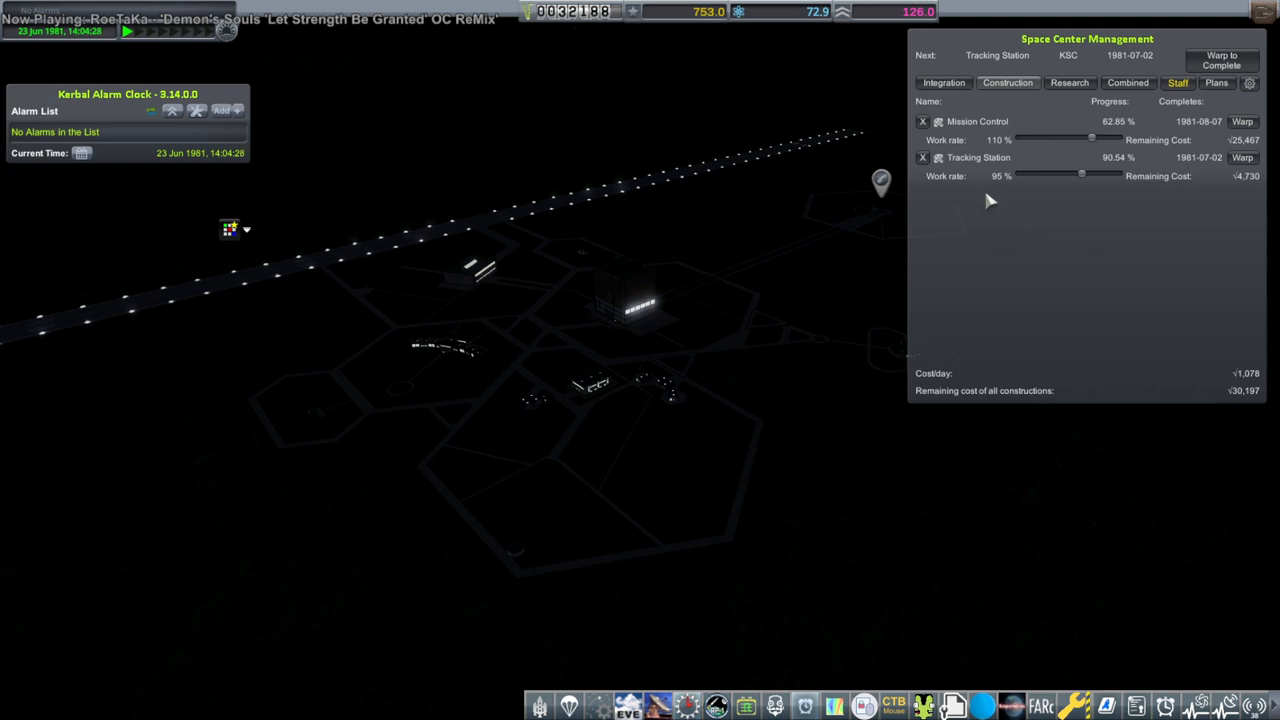
pyautogui.moveTo(1081, 175); pyautogui.dragTo(1078, 175)
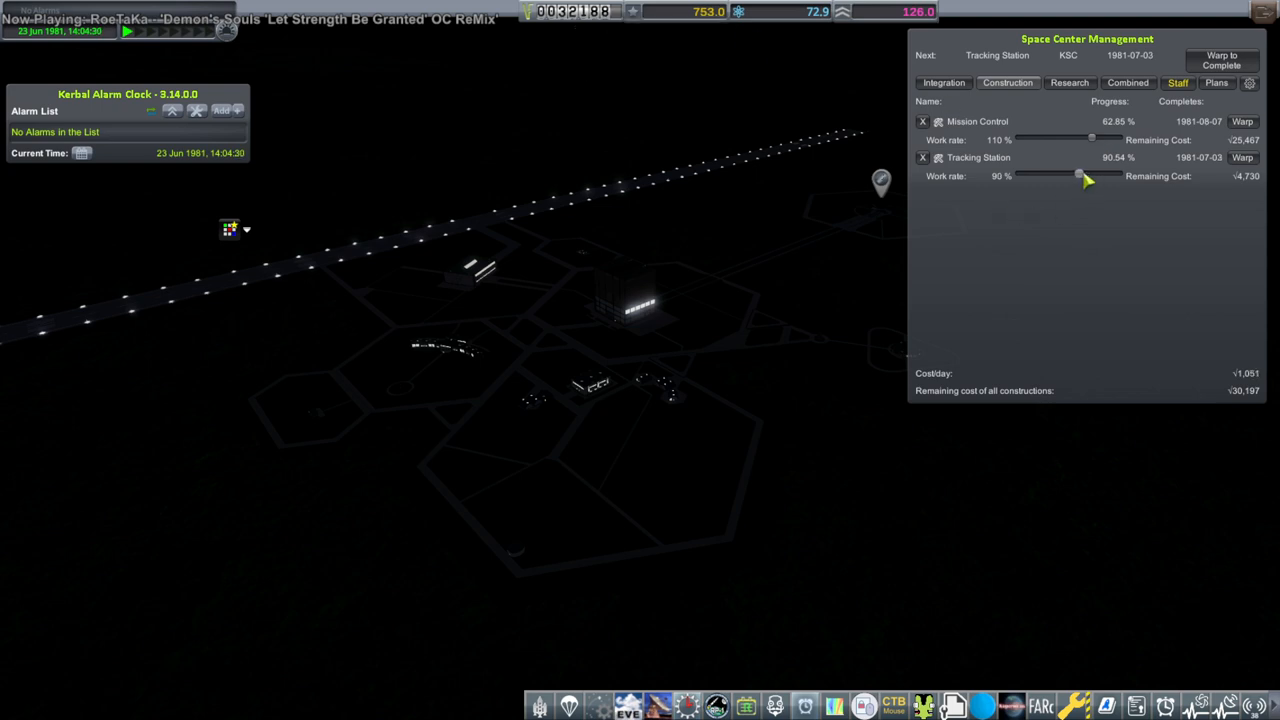
pyautogui.moveTo(1078, 176); pyautogui.dragTo(1058, 176)
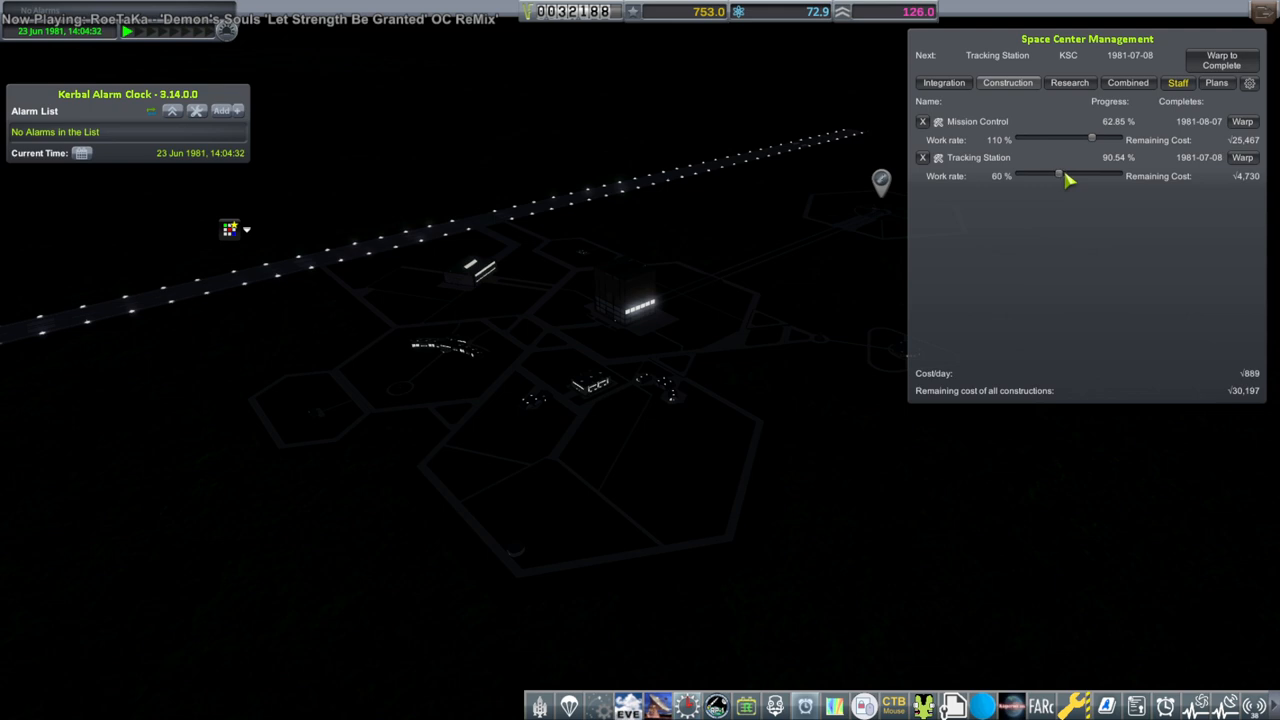
pyautogui.click(1241, 157)
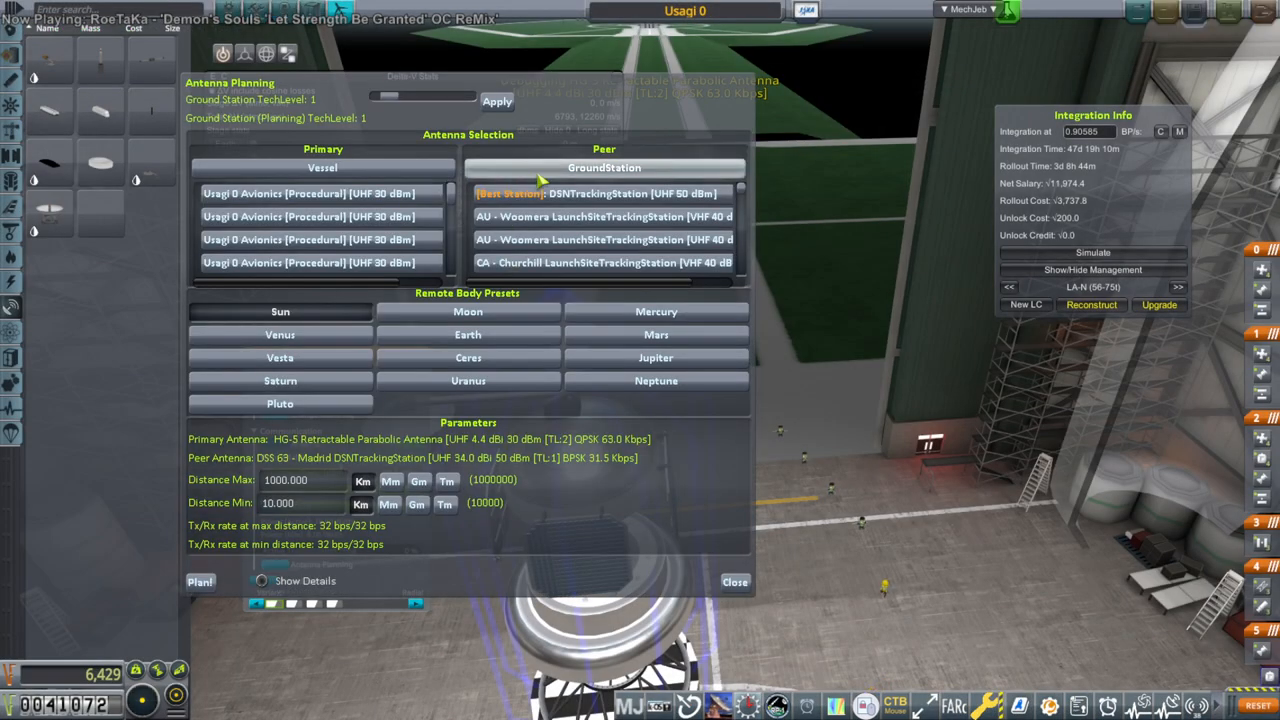
# Check the Usagi 0 link at Moon distance, then close the antenna planner.
pyautogui.click(468, 311)
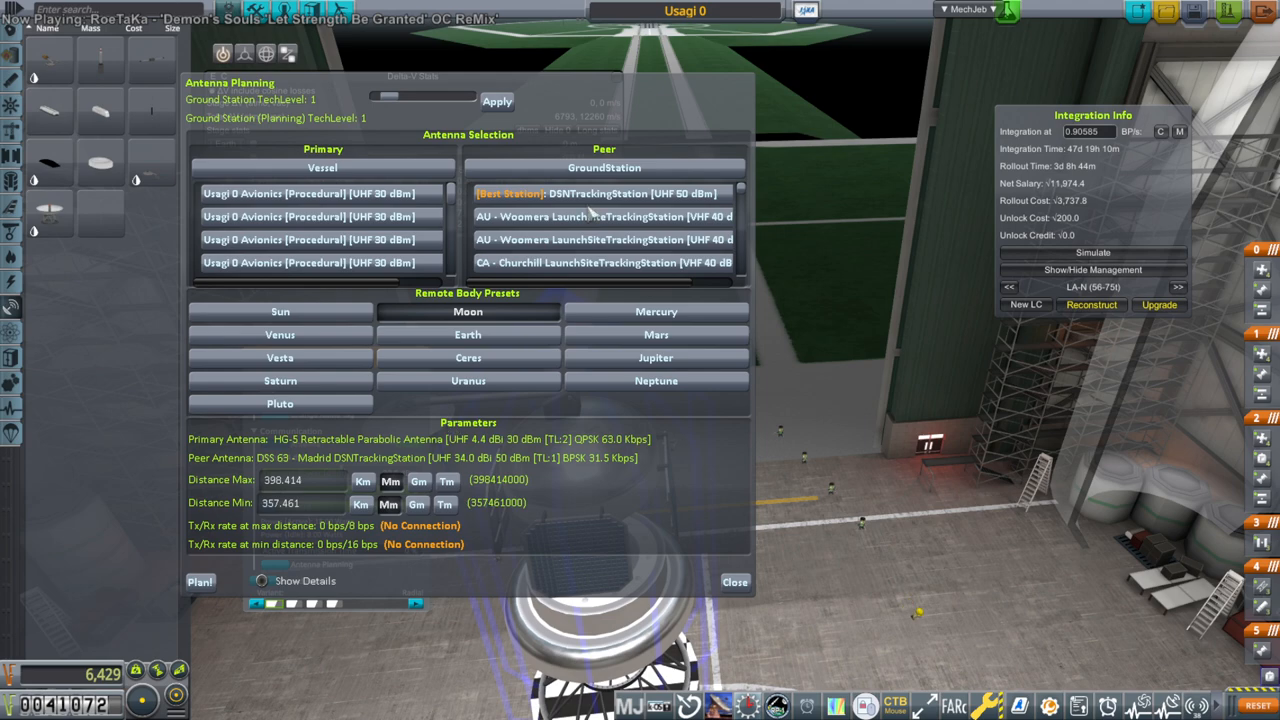
pyautogui.moveTo(645, 80)
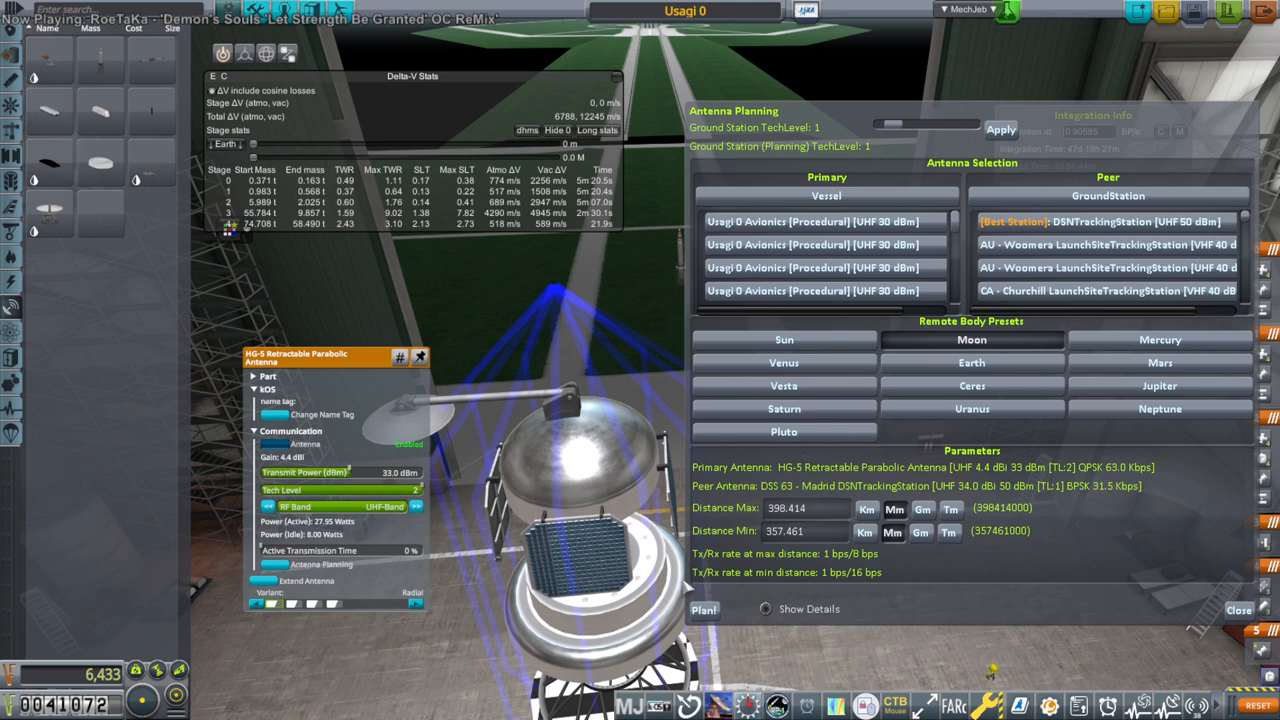
pyautogui.moveTo(717, 553)
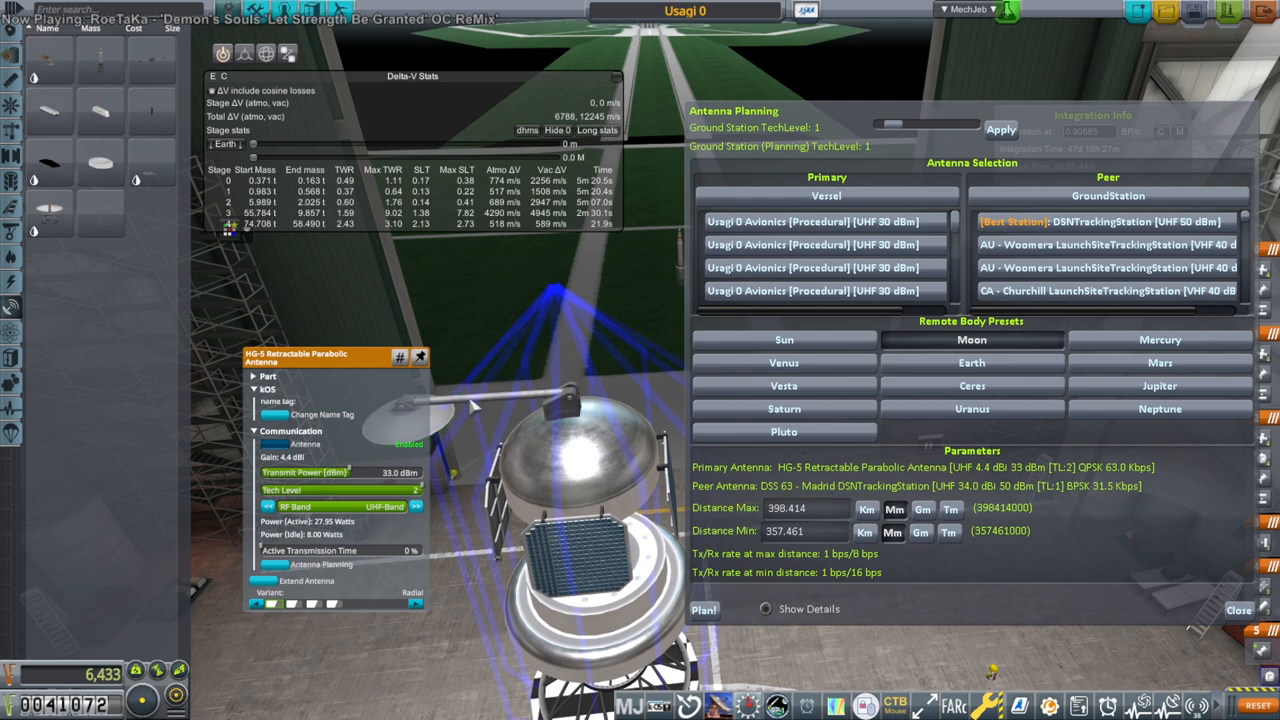
pyautogui.moveTo(355, 478)
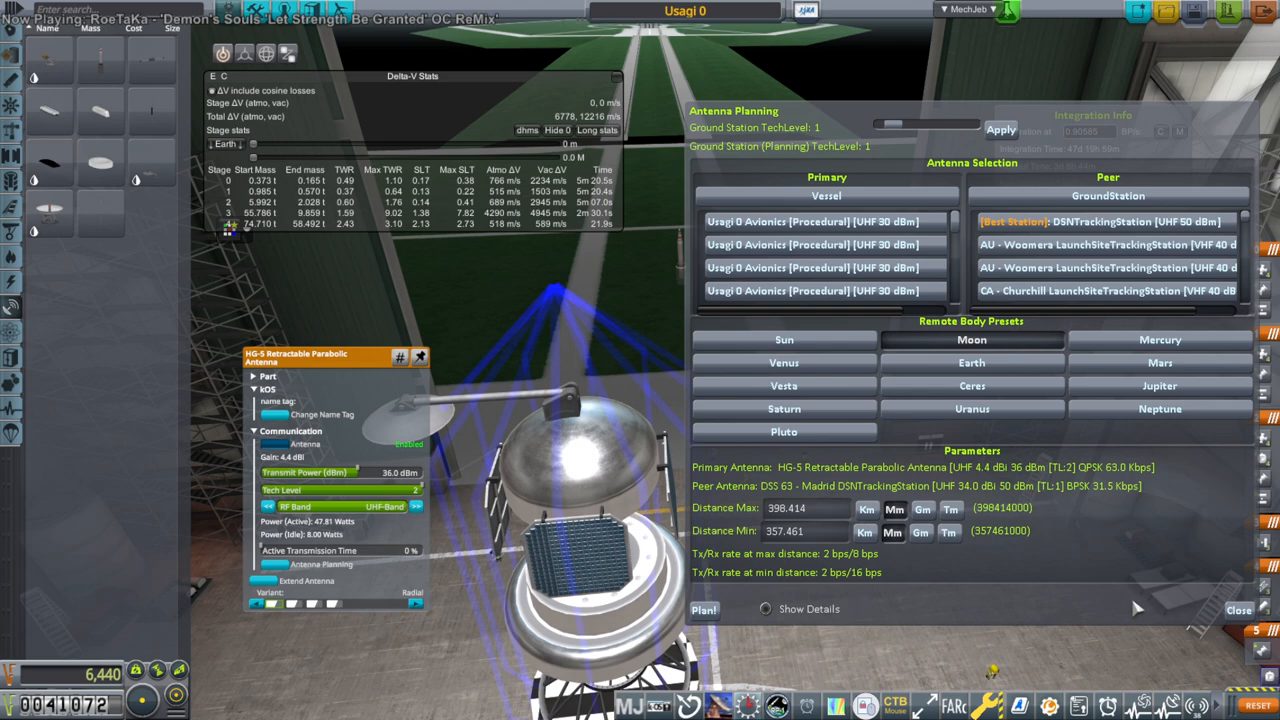
pyautogui.moveTo(1245, 610)
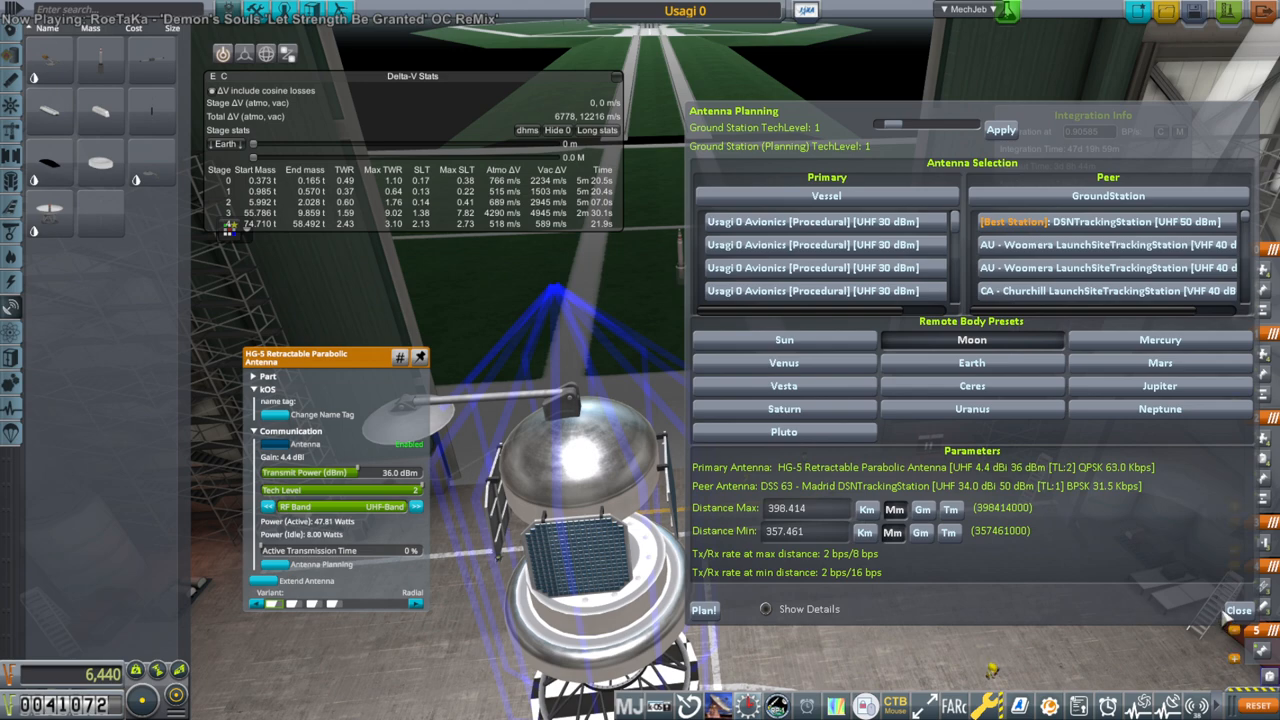
pyautogui.click(1233, 608)
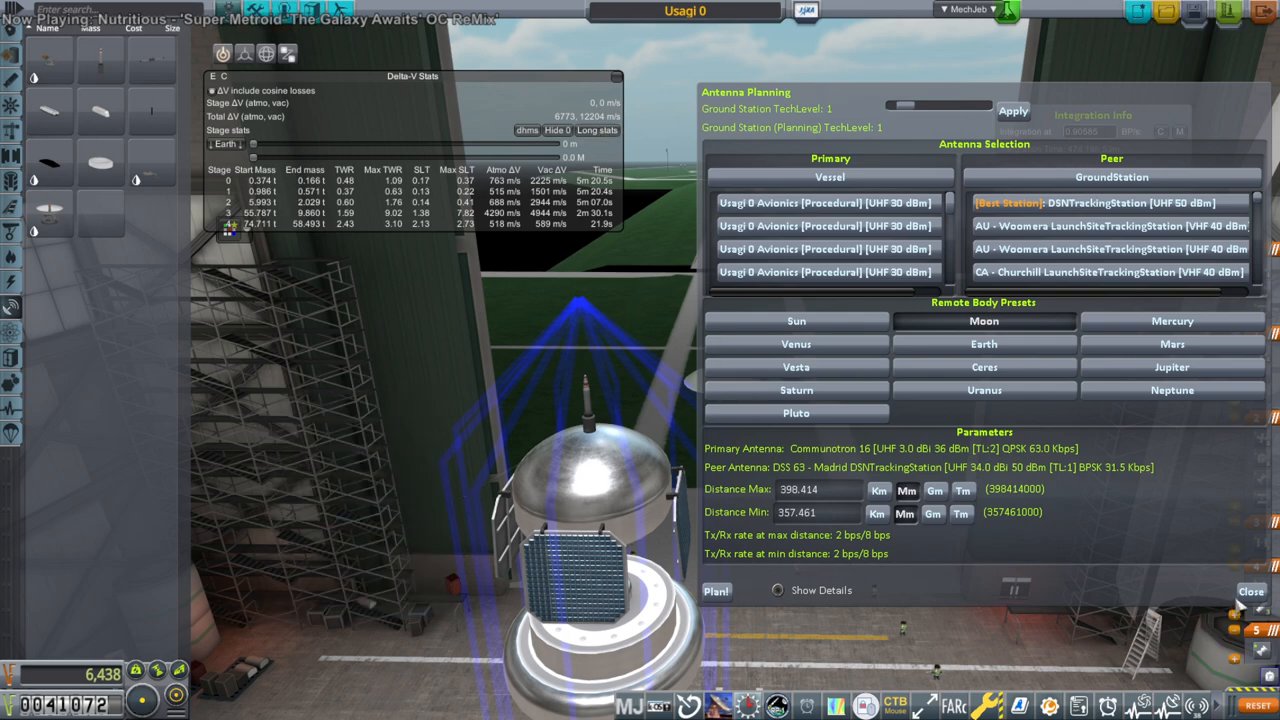
pyautogui.click(1251, 592)
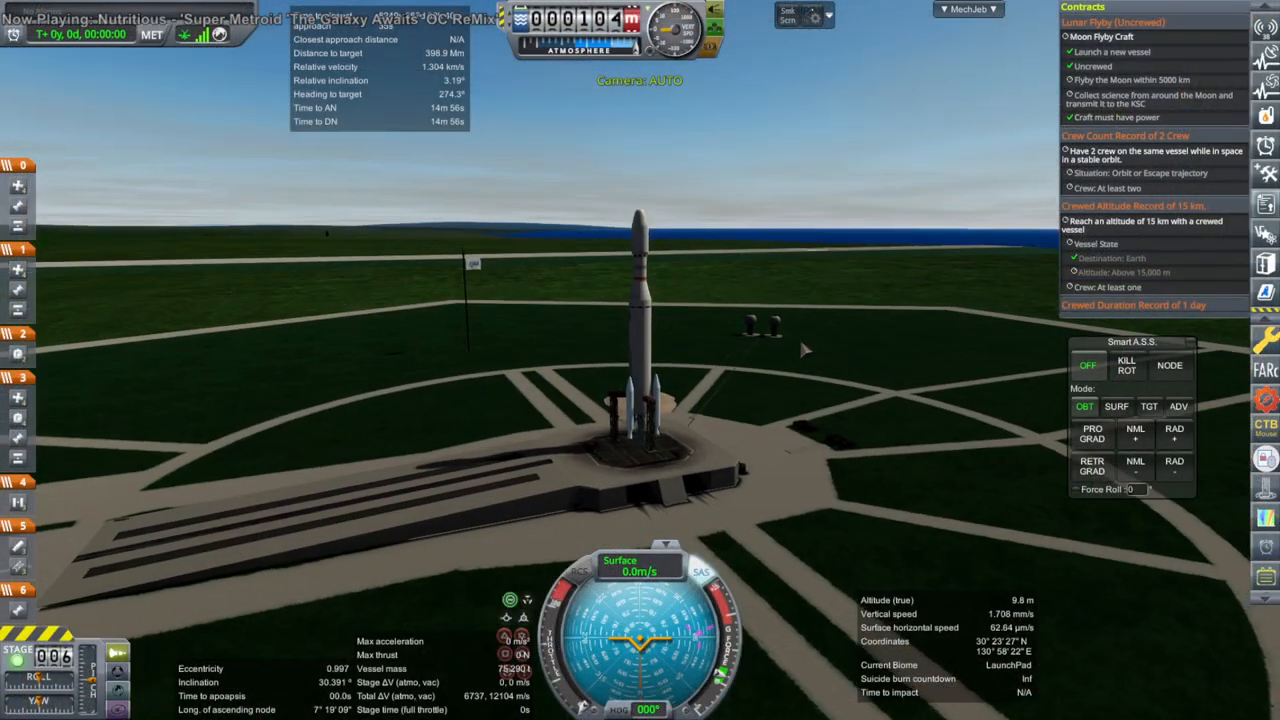
pyautogui.moveTo(1228, 152)
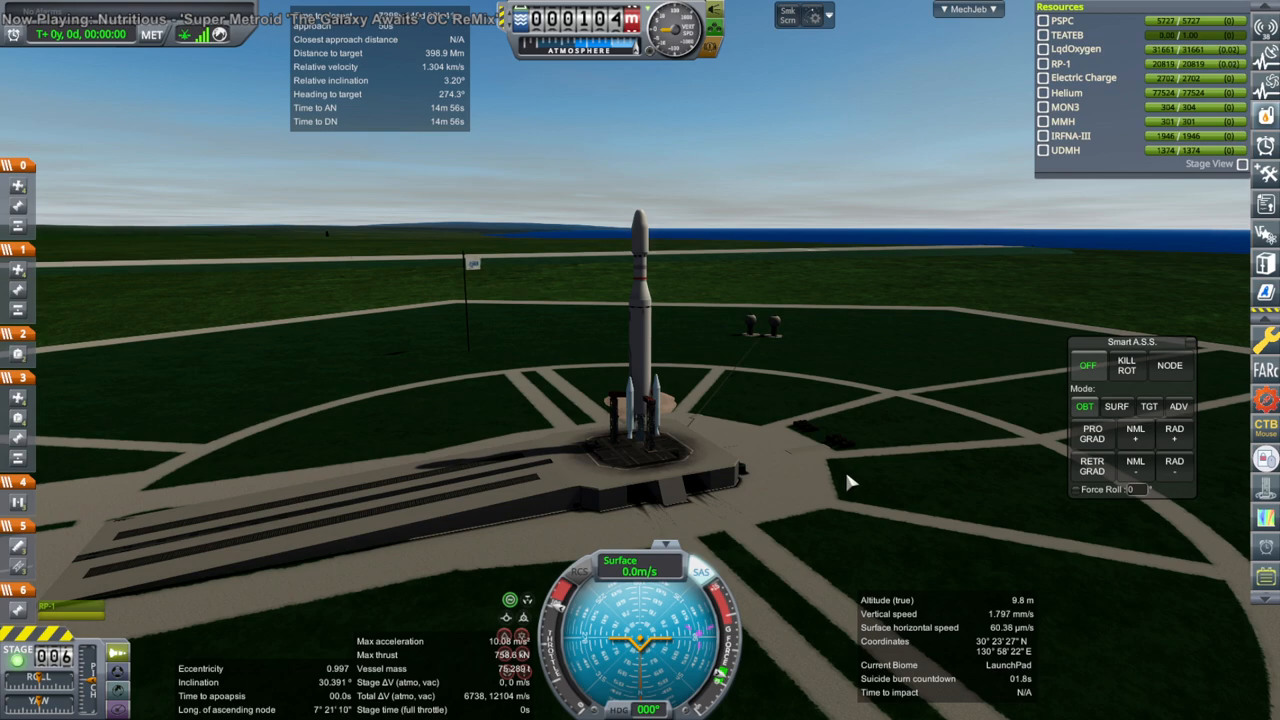
# Launch Usagi 0 from the pad.
pyautogui.press('space')
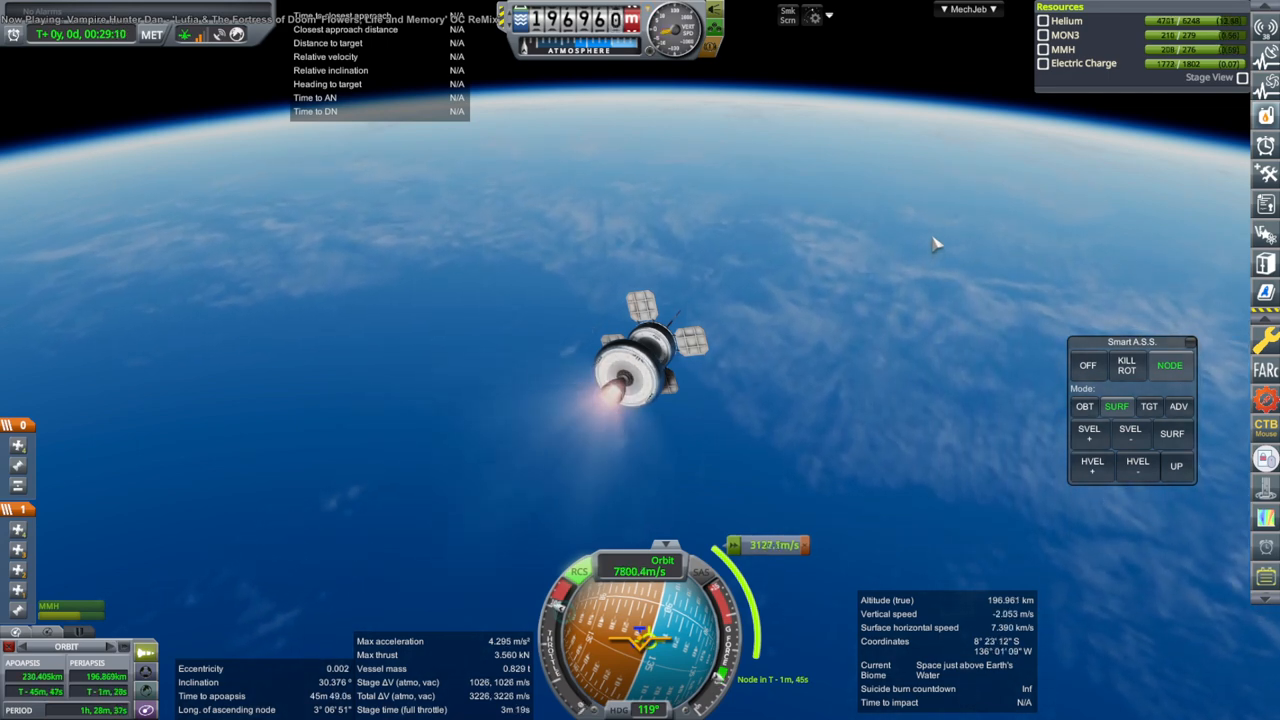
pyautogui.moveTo(927, 325)
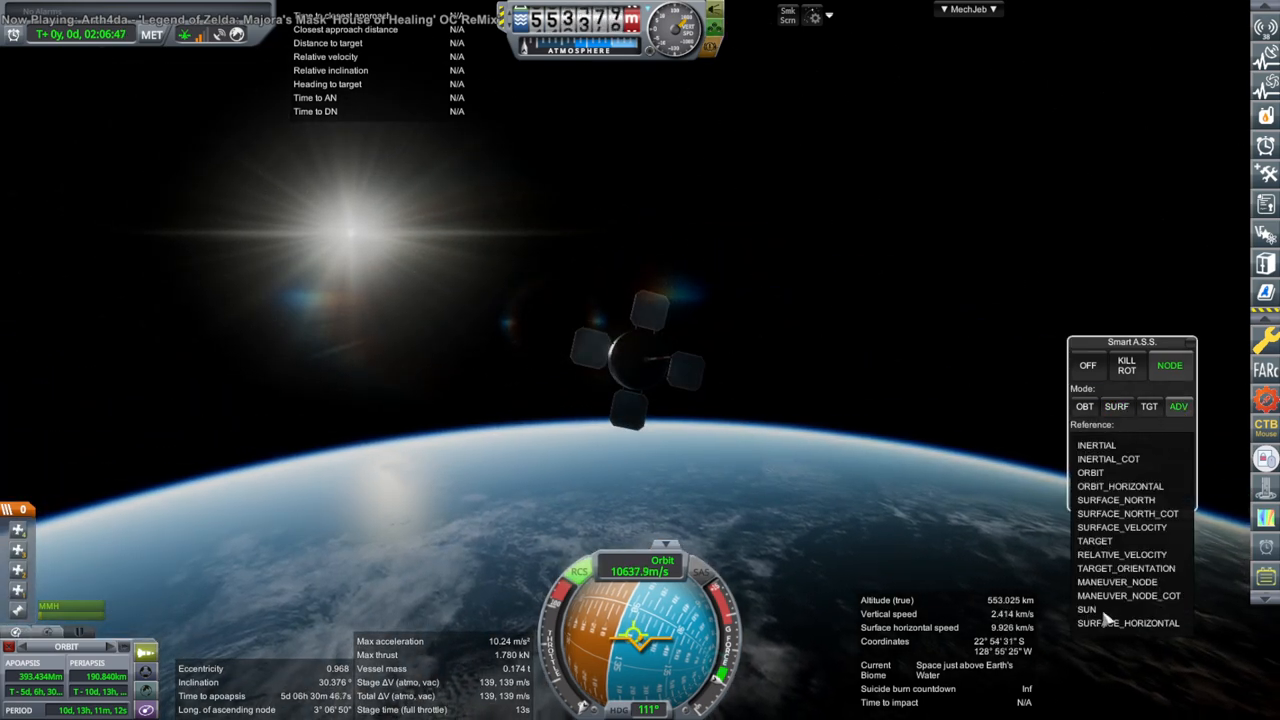
# Set Smart A.S.S. to hold the probe's orientation relative to the Sun.
pyautogui.click(1087, 610)
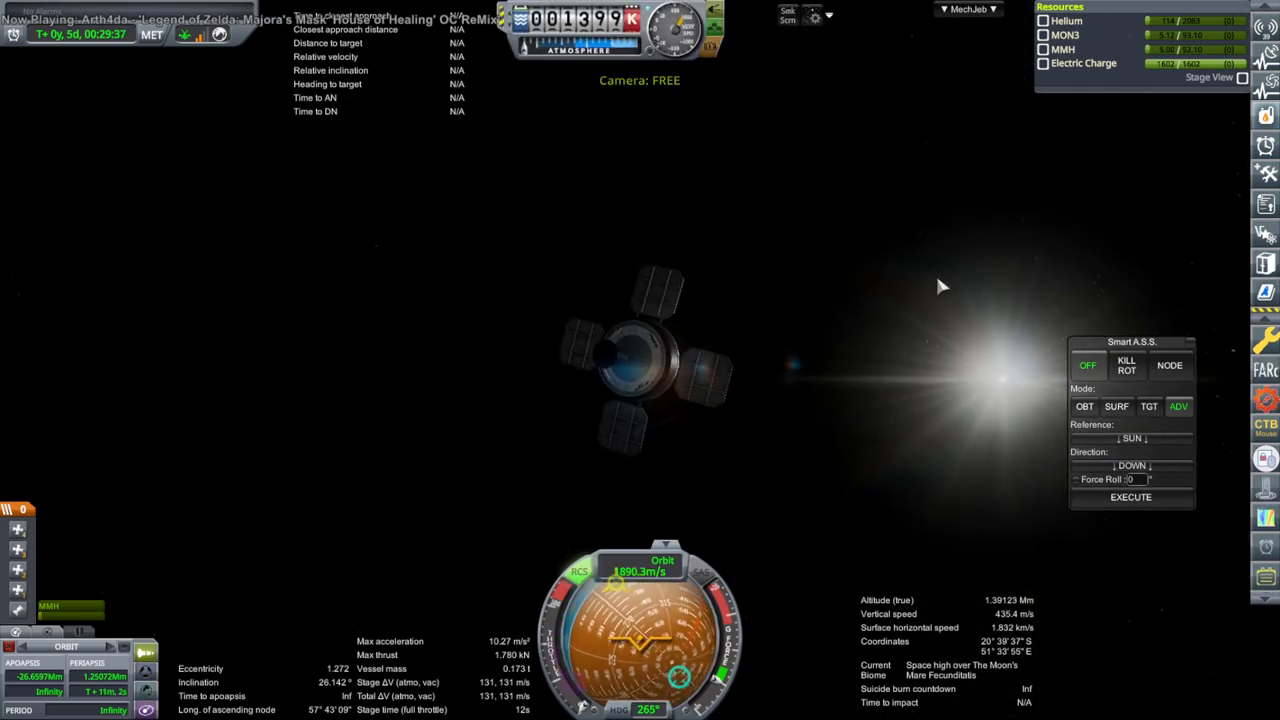
# After the lunar flyby, exit the flight back to the Space Center.
pyautogui.press('Escape')
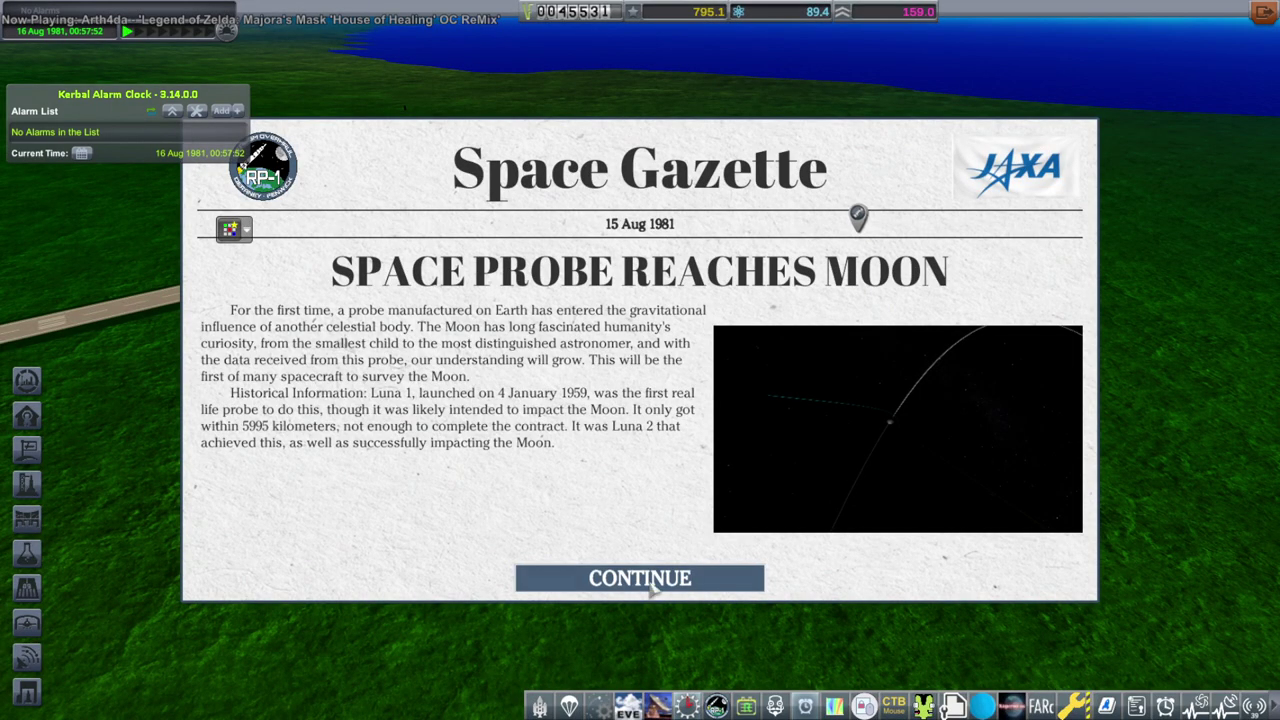
# Dismiss the 'Space Probe Reaches Moon' Space Gazette report.
pyautogui.click(637, 578)
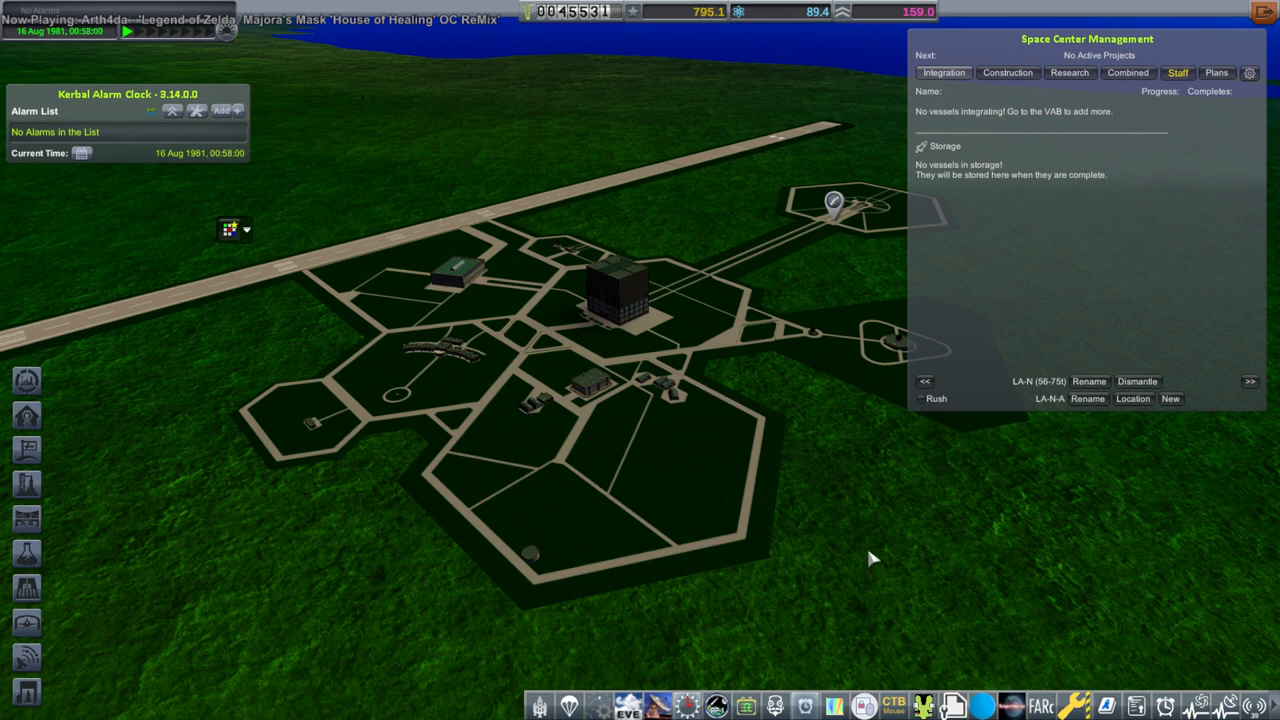
pyautogui.moveTo(303, 423)
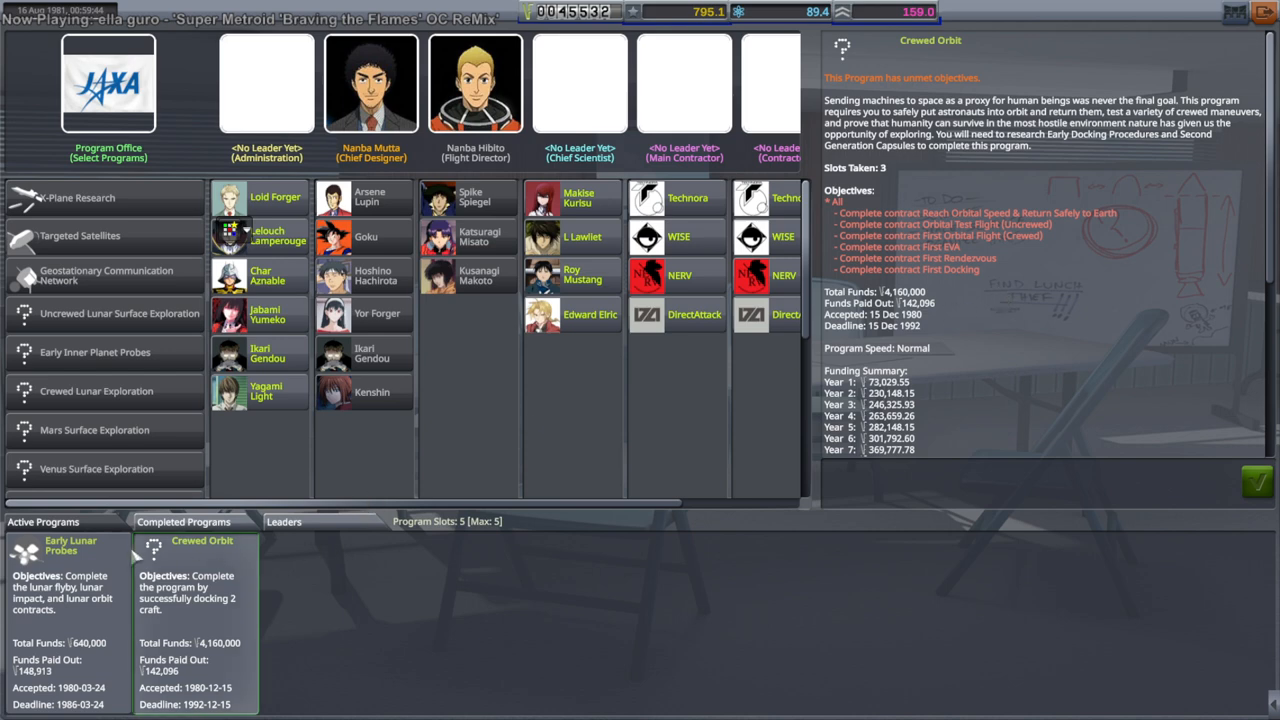
# Select the Early Lunar Probes program card to display its objectives, including the completed Lunar Flyby.
pyautogui.click(63, 547)
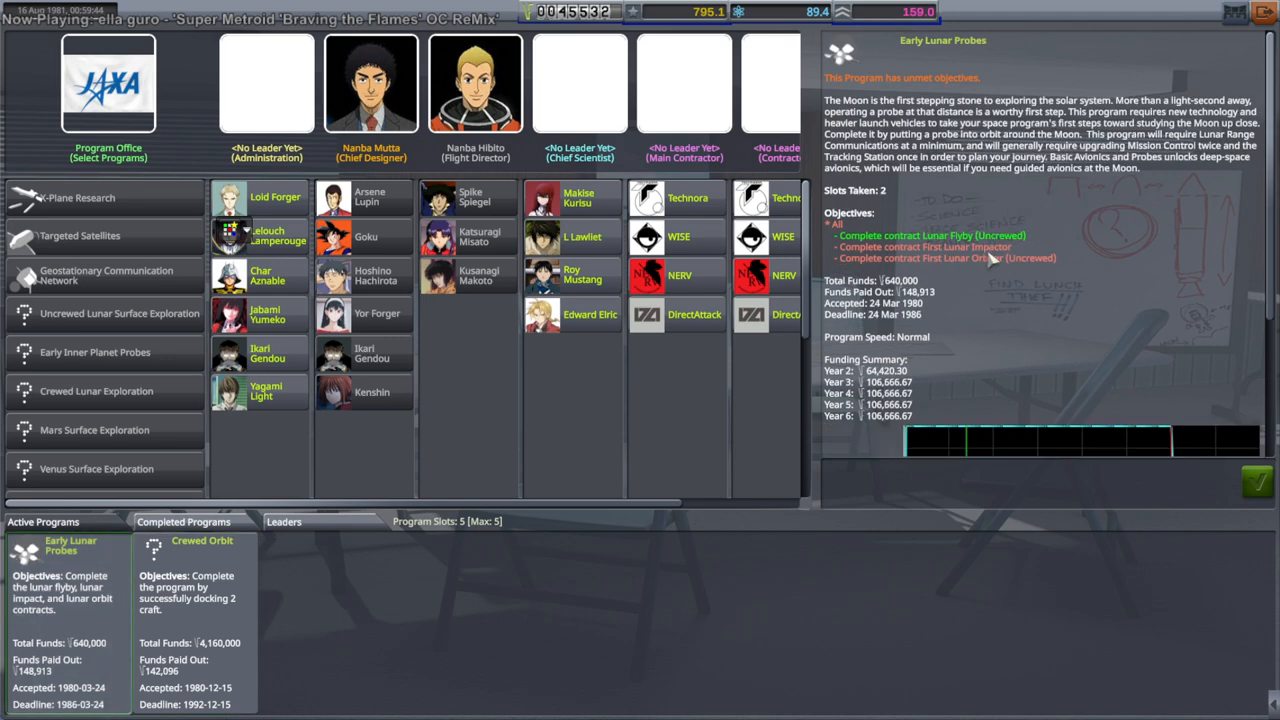
pyautogui.moveTo(980, 290)
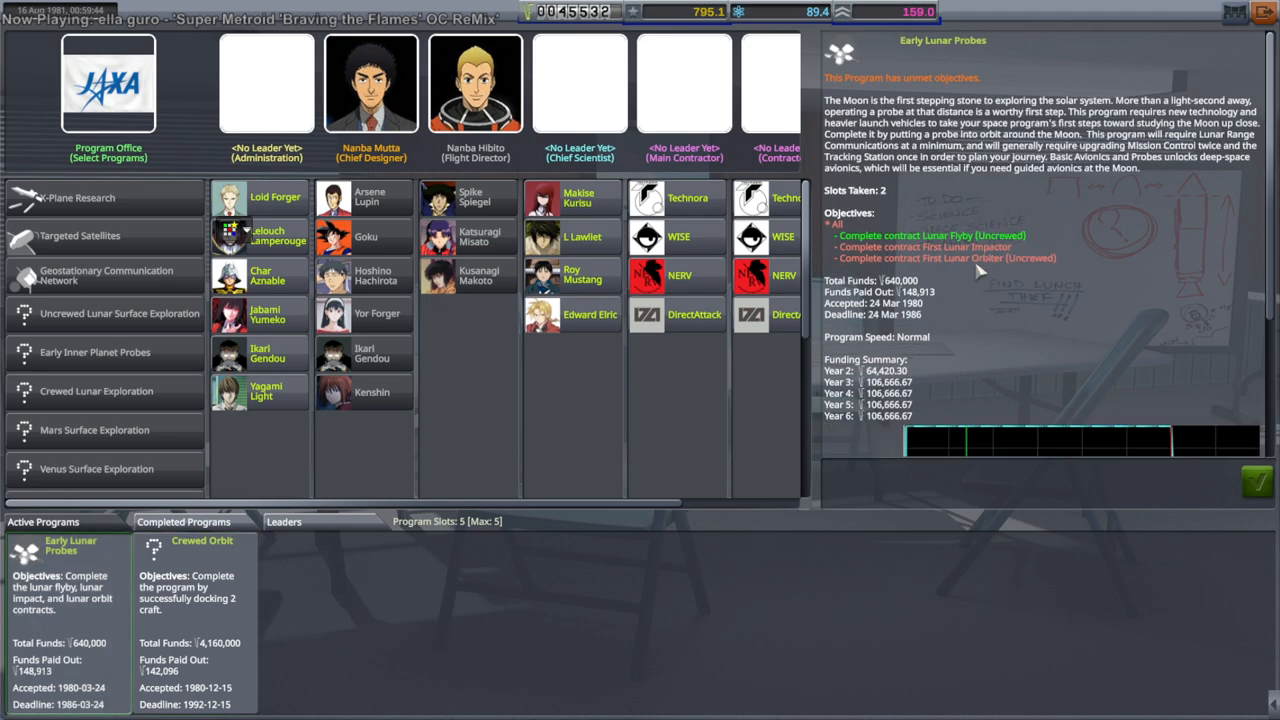